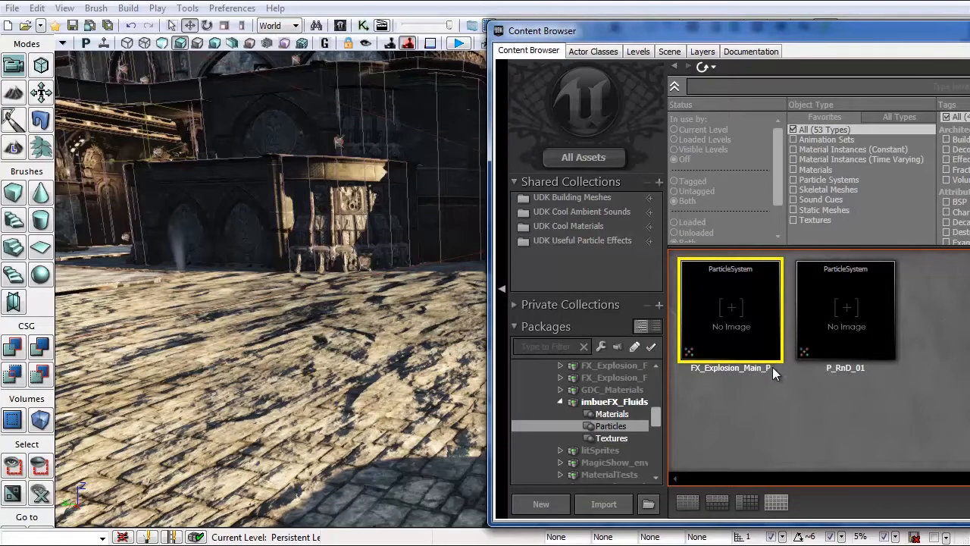
pyautogui.moveTo(772, 367)
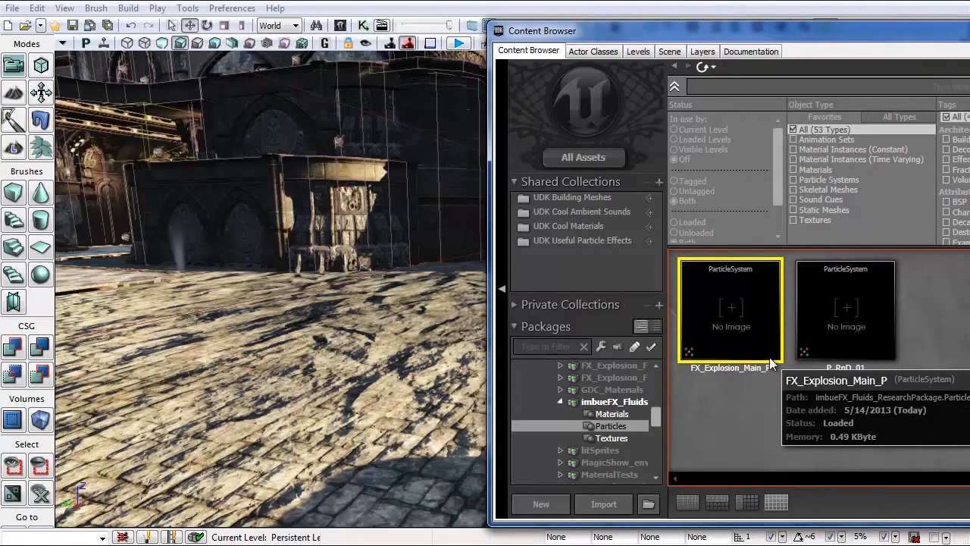
pyautogui.moveTo(740, 333)
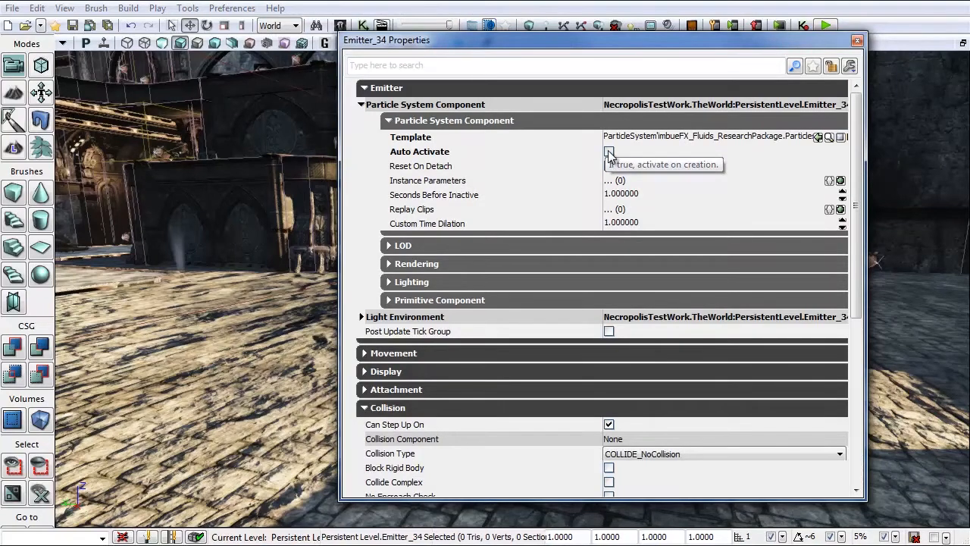
# Step: Turn off Auto Activate on the FX_Explosion_Main_P emitter and close its properties
pyautogui.click(608, 151)
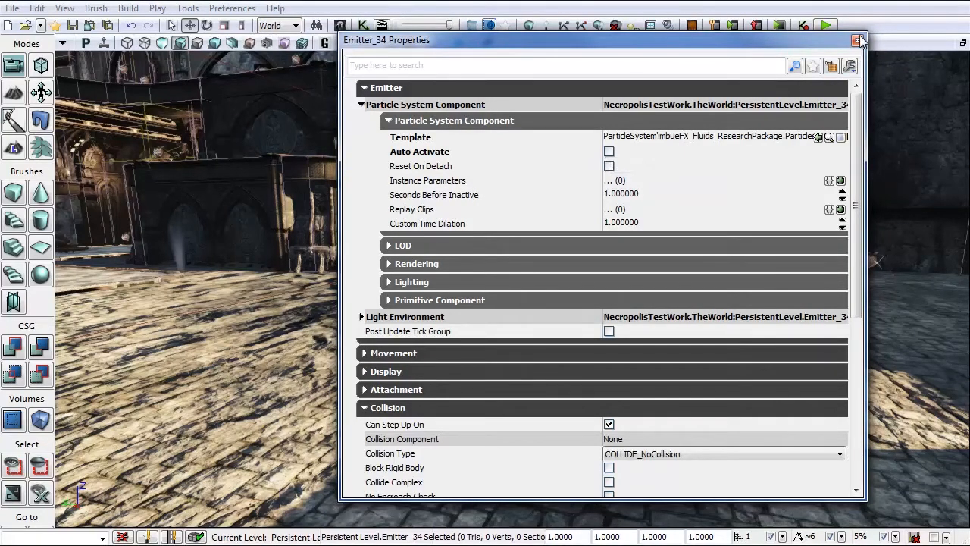
pyautogui.click(857, 41)
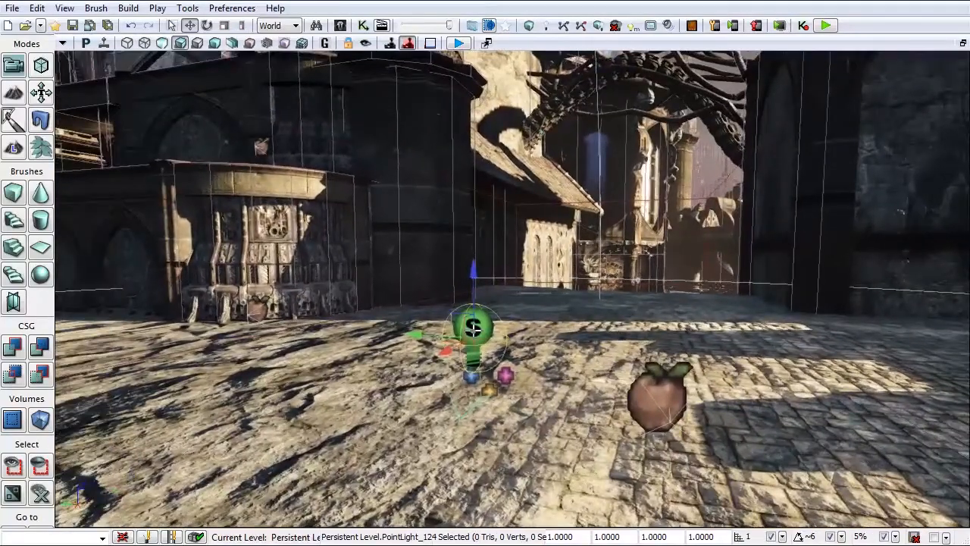
# Step: Convert the point light to PointLightToggleable with Brightness 0 and PHYS_Interpolating physics
pyautogui.rightClick(474, 330)
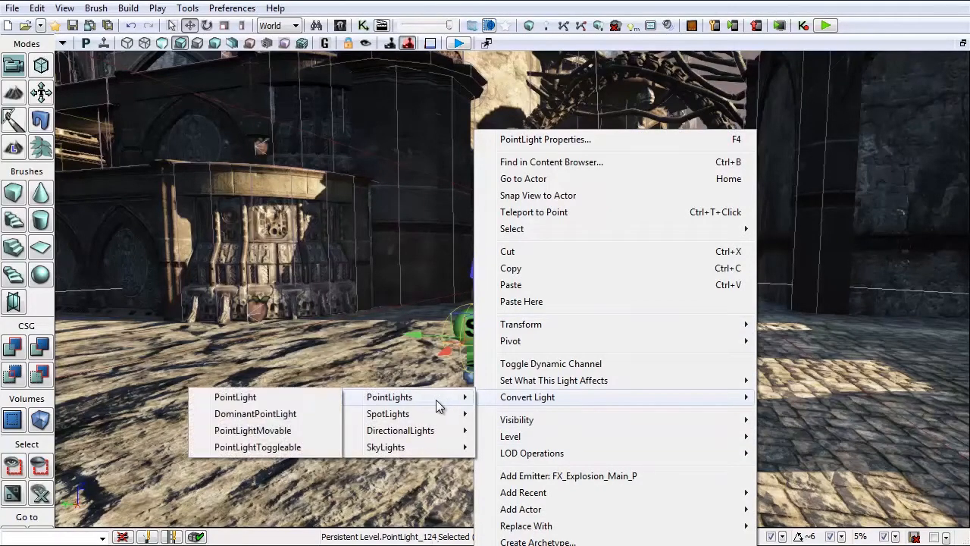
pyautogui.moveTo(258, 446)
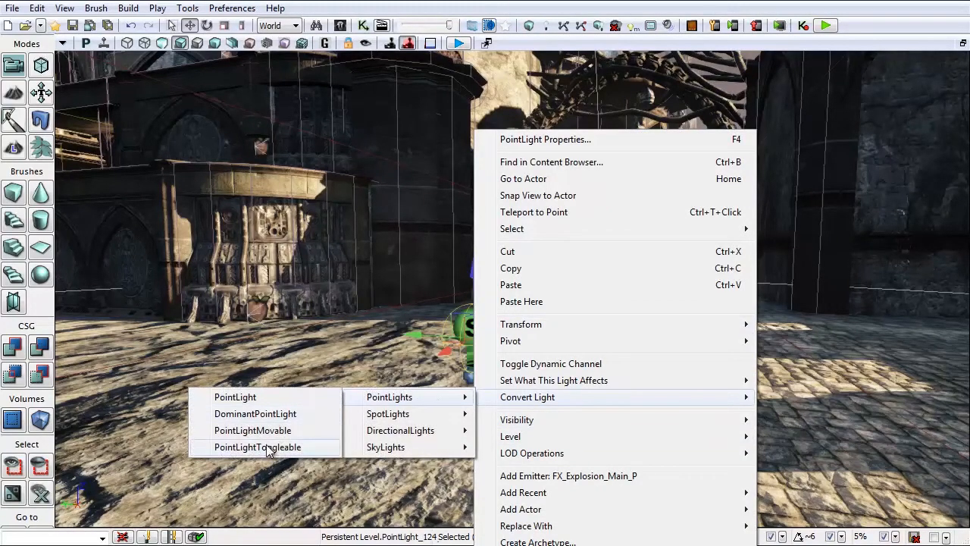
pyautogui.click(261, 447)
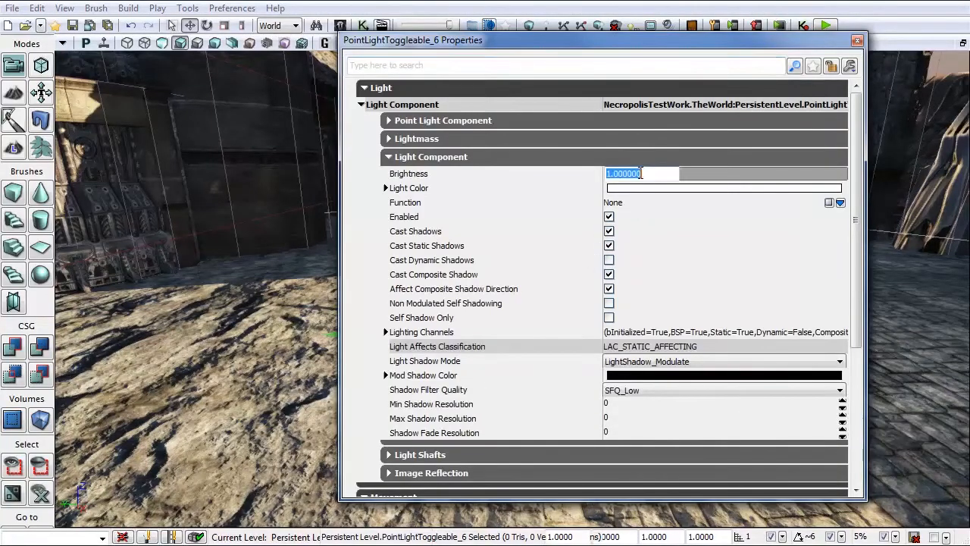
pyautogui.write('0')
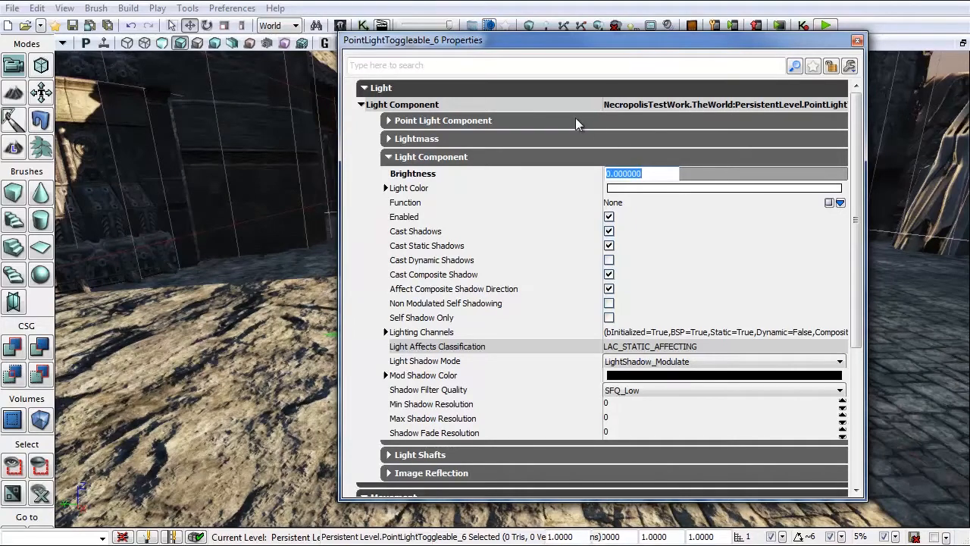
pyautogui.scroll(-3)
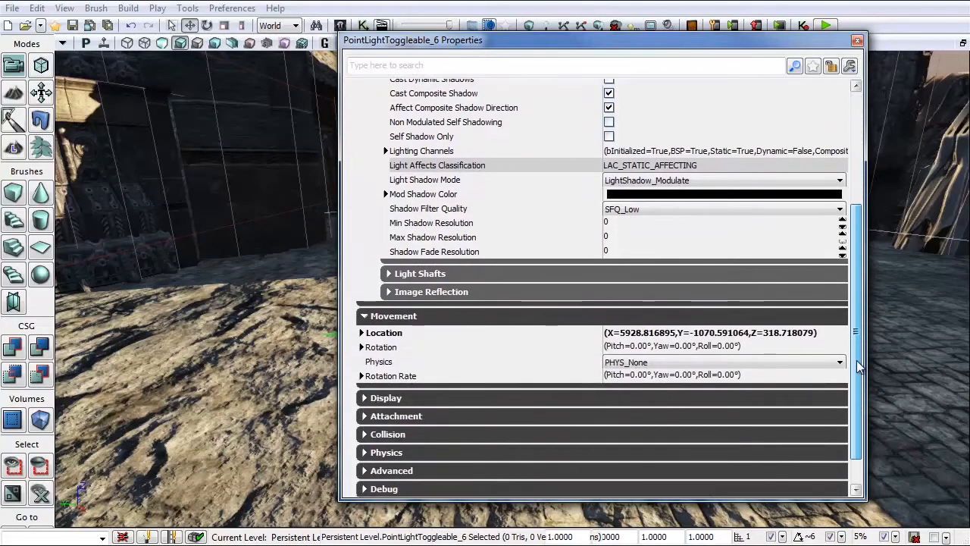
pyautogui.scroll(-3)
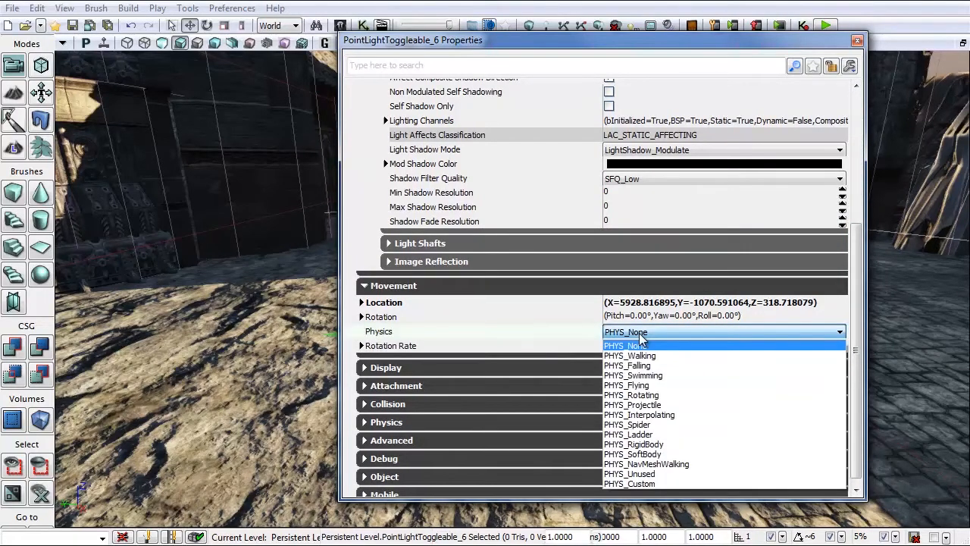
pyautogui.click(640, 414)
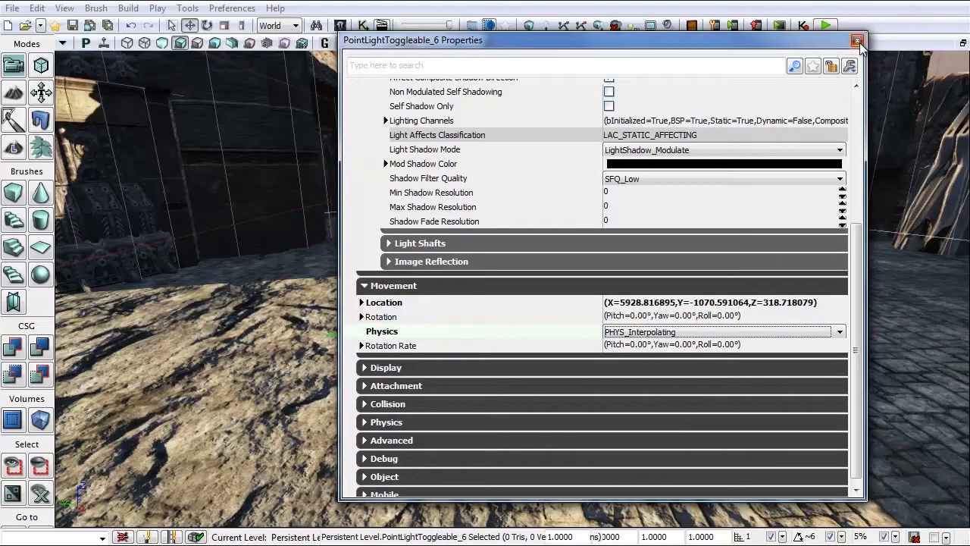
pyautogui.click(858, 41)
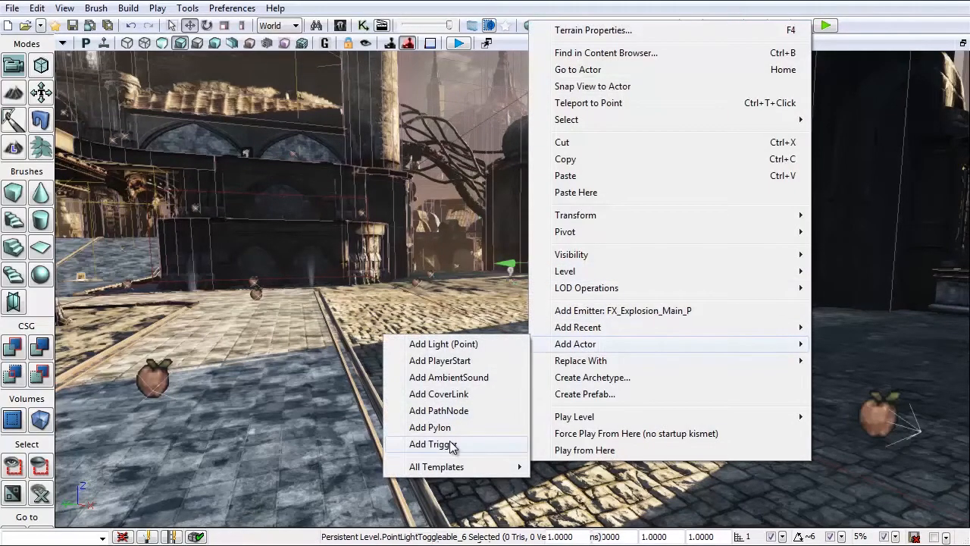
# Step: Add a trigger actor with Collision Height 80 and Display > Hidden unchecked
pyautogui.click(428, 444)
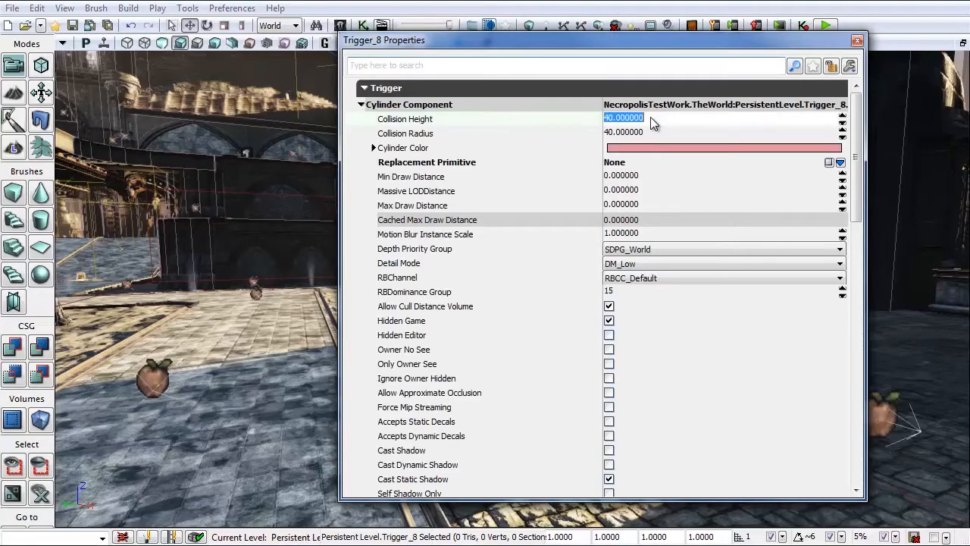
pyautogui.write('80')
pyautogui.click(722, 132)
pyautogui.write('8')
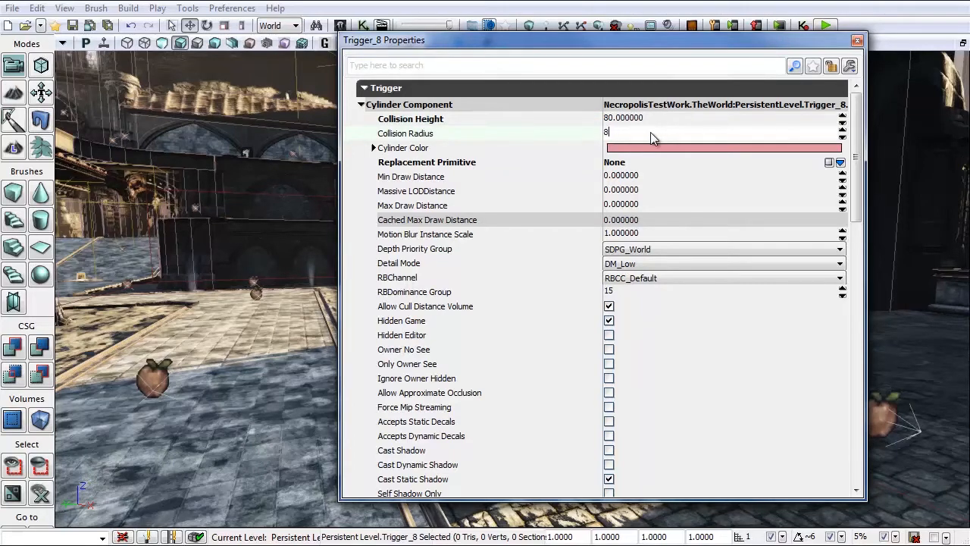
pyautogui.scroll(-3)
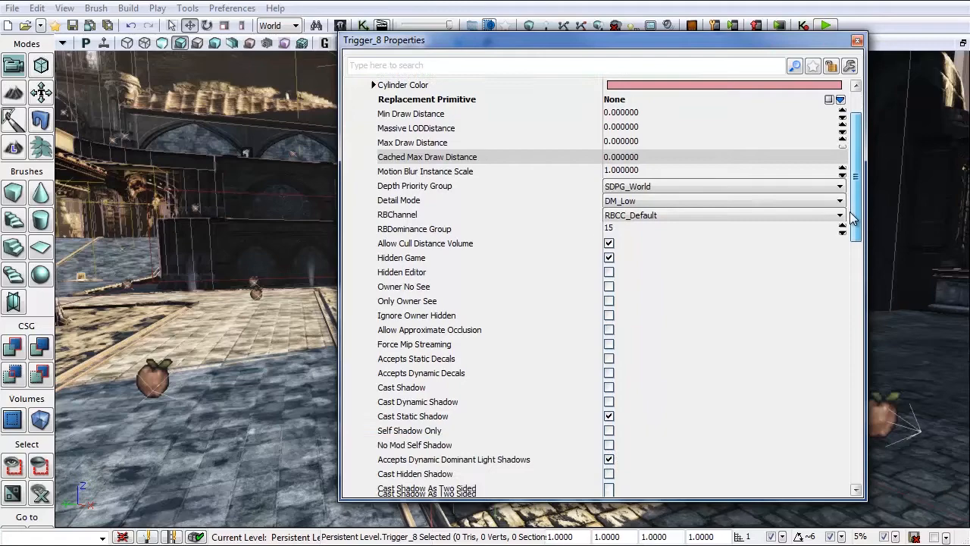
pyautogui.scroll(-3)
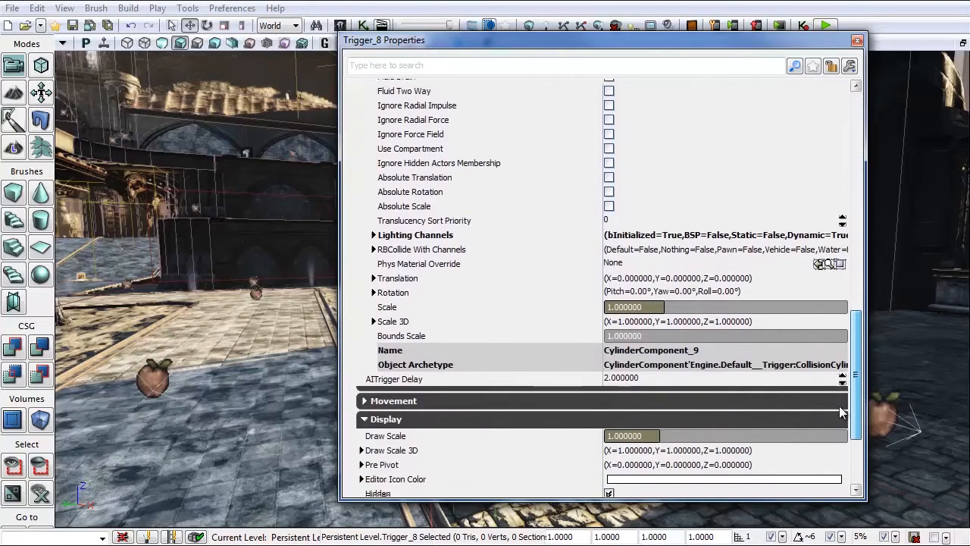
pyautogui.scroll(-3)
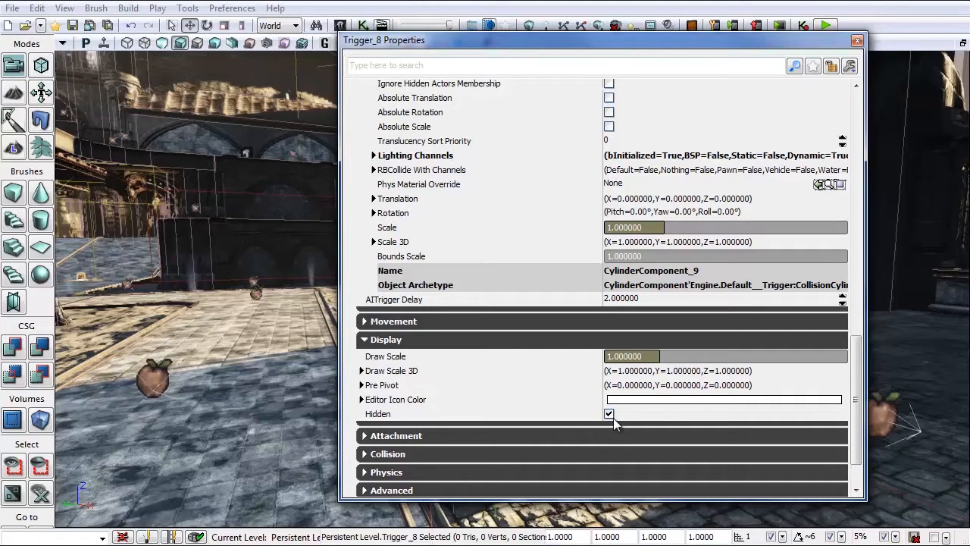
pyautogui.moveTo(378, 419)
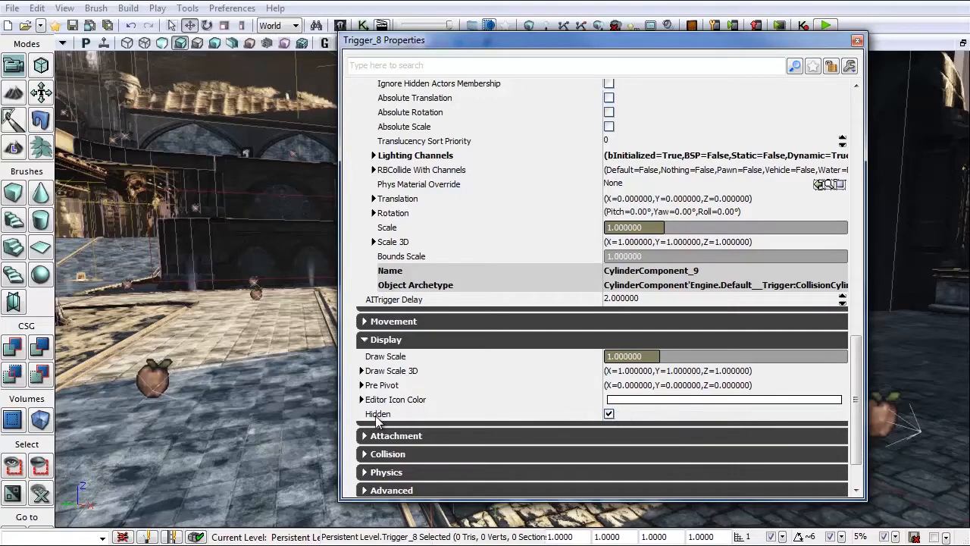
pyautogui.click(609, 414)
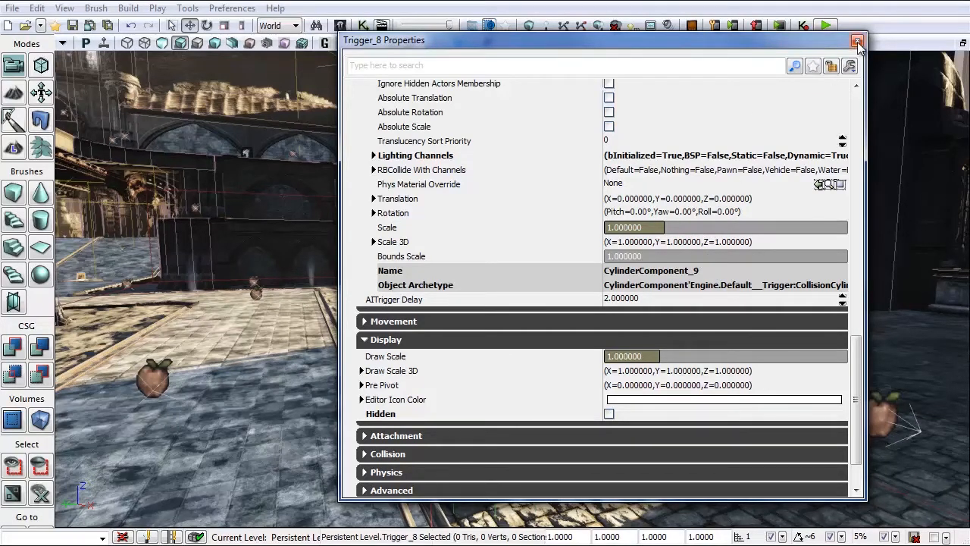
pyautogui.click(853, 41)
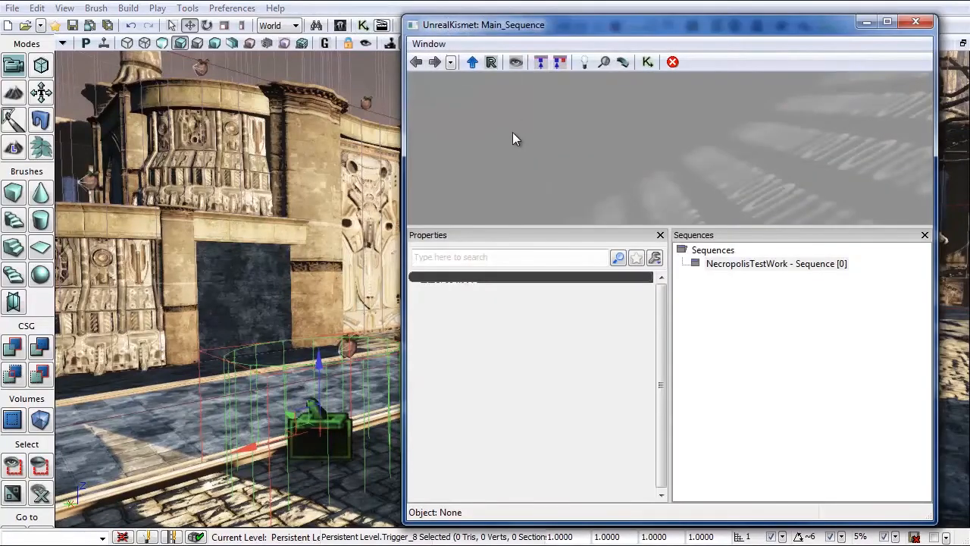
pyautogui.moveTo(496, 137)
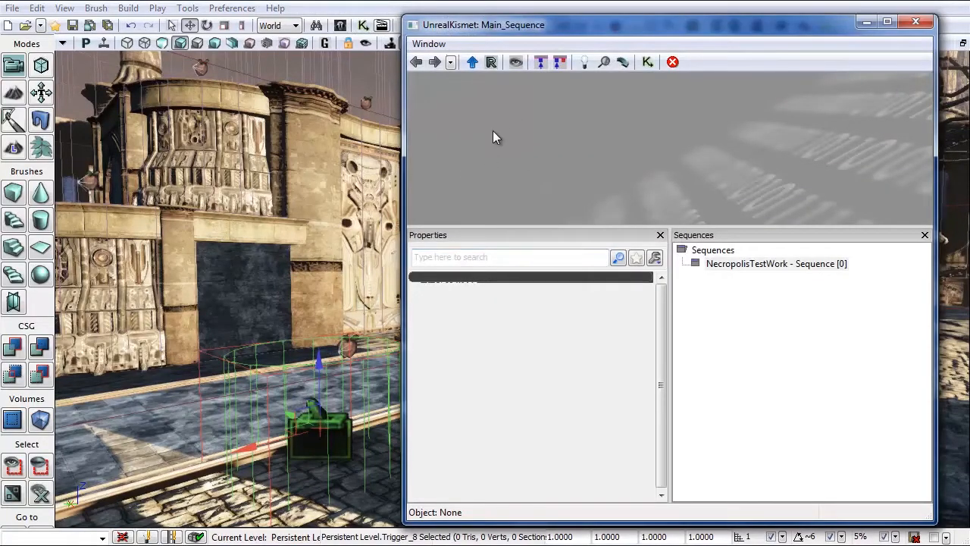
# Step: Add a Trigger_8 Used event with Max Trigger Count 0 and comment 'Triggered'
pyautogui.rightClick(497, 137)
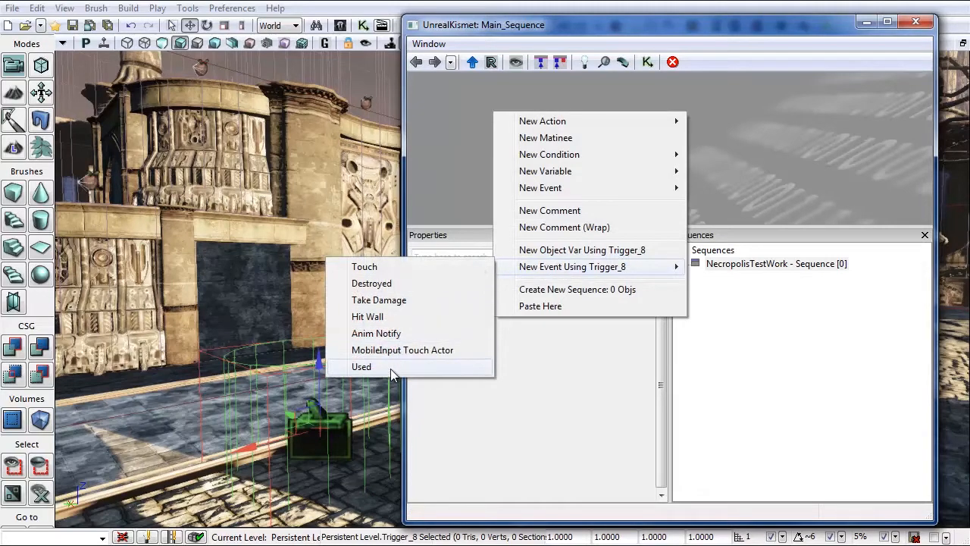
pyautogui.click(362, 366)
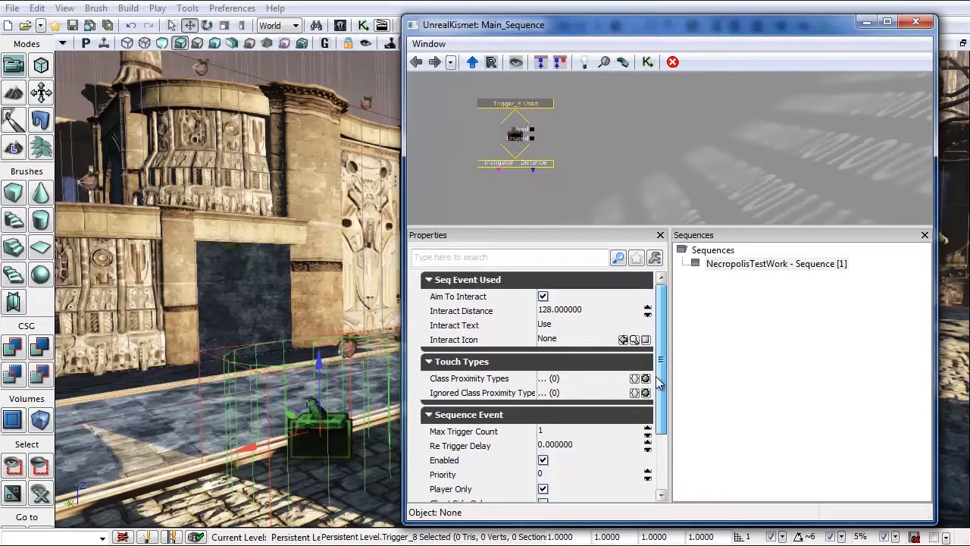
pyautogui.moveTo(542, 296)
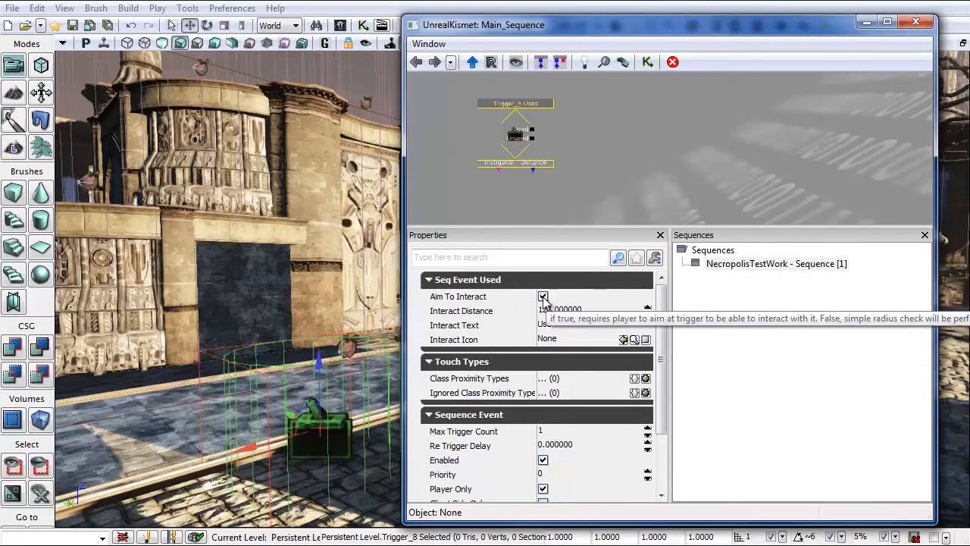
pyautogui.click(542, 296)
pyautogui.write('0')
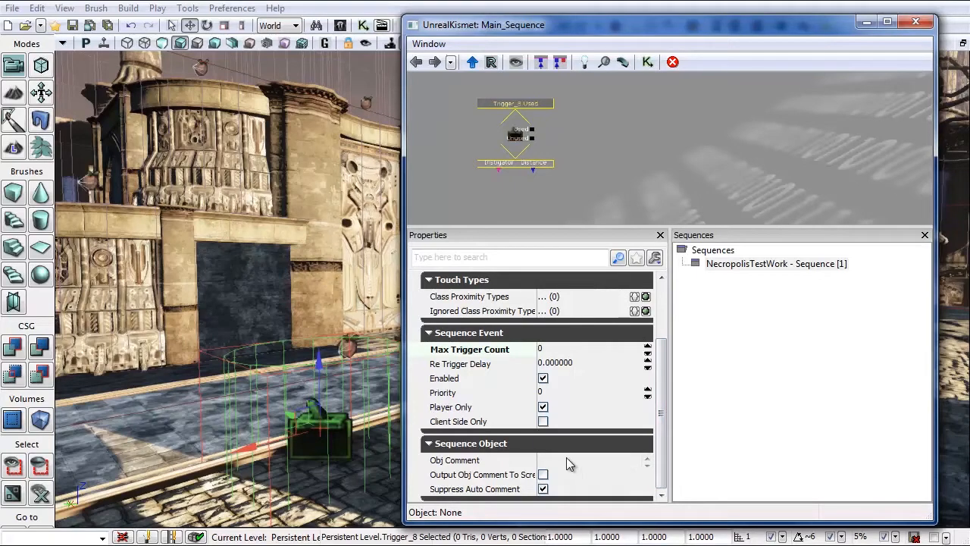
pyautogui.click(583, 460)
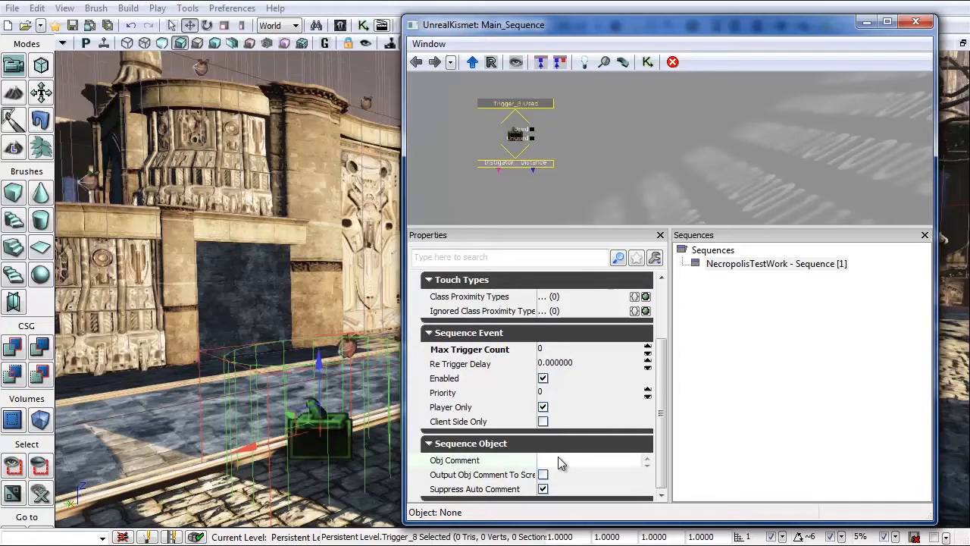
pyautogui.write('Triggered')
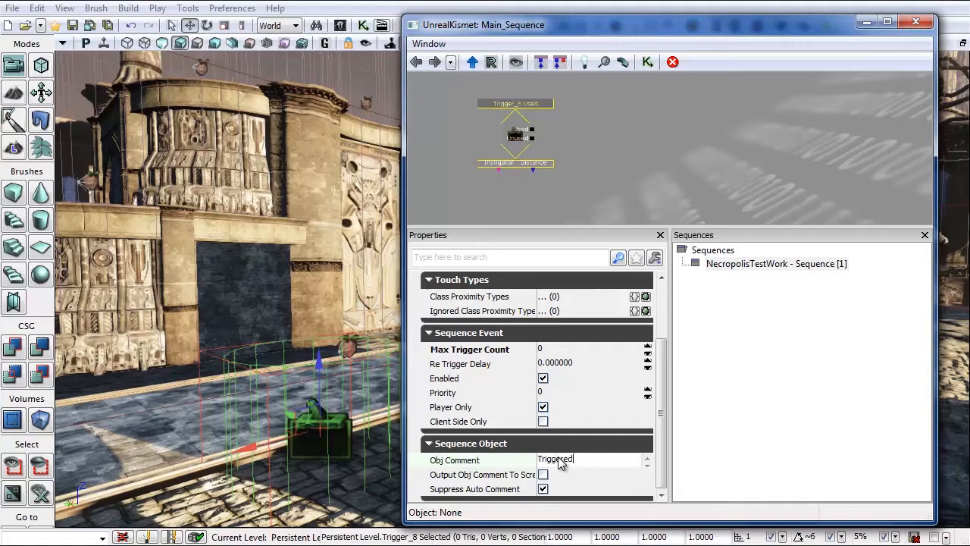
pyautogui.moveTo(531, 485)
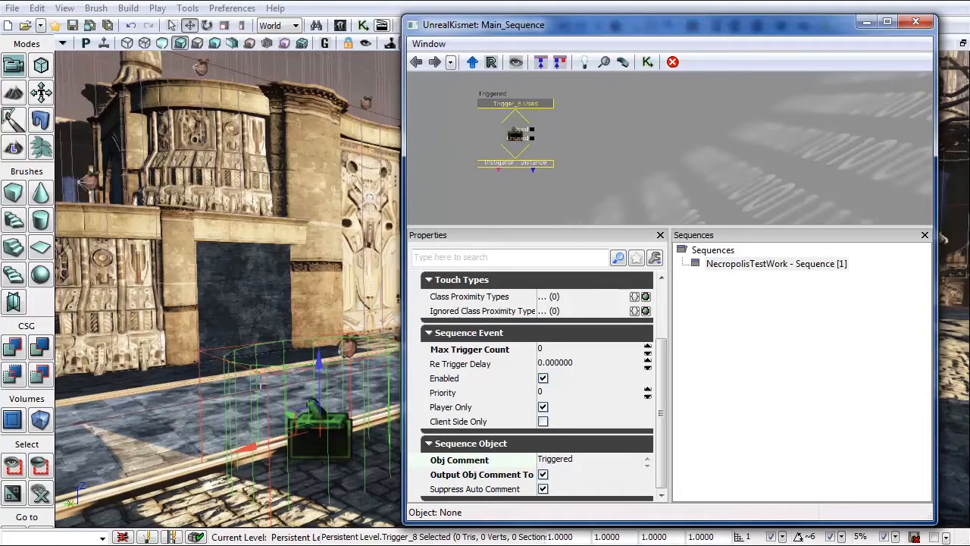
pyautogui.moveTo(645, 147)
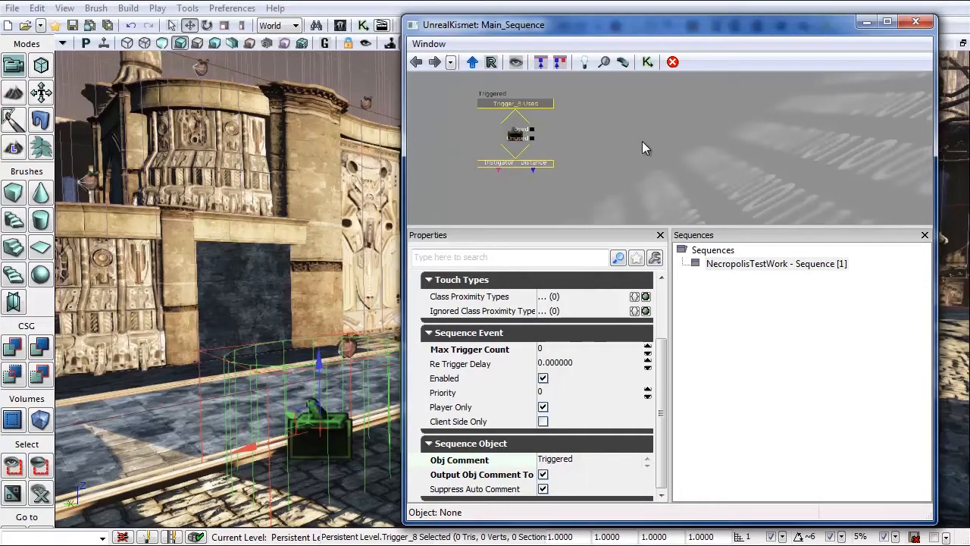
pyautogui.moveTo(641, 134)
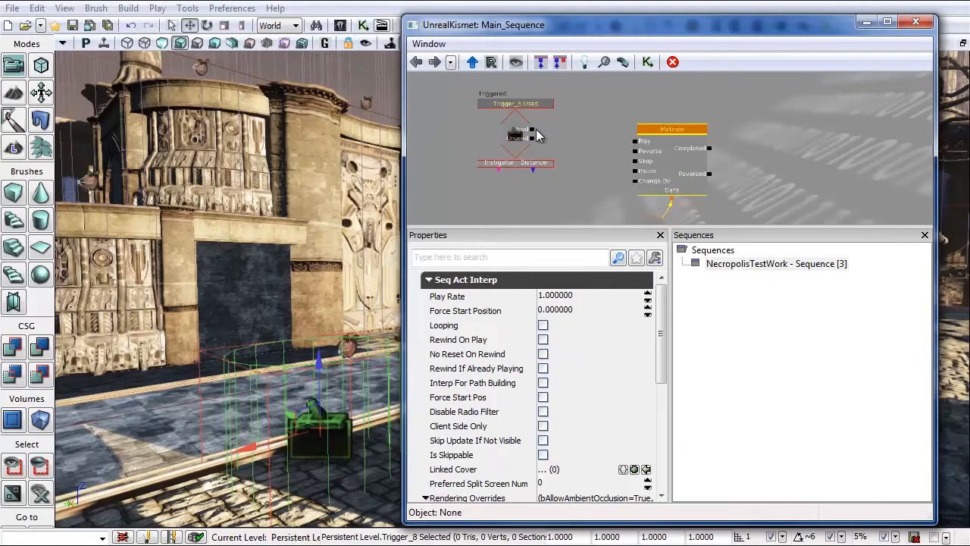
# Step: Link the Used event to the Matinee's Play input and enable Force Start Pos
pyautogui.moveTo(530, 129); pyautogui.dragTo(637, 140)
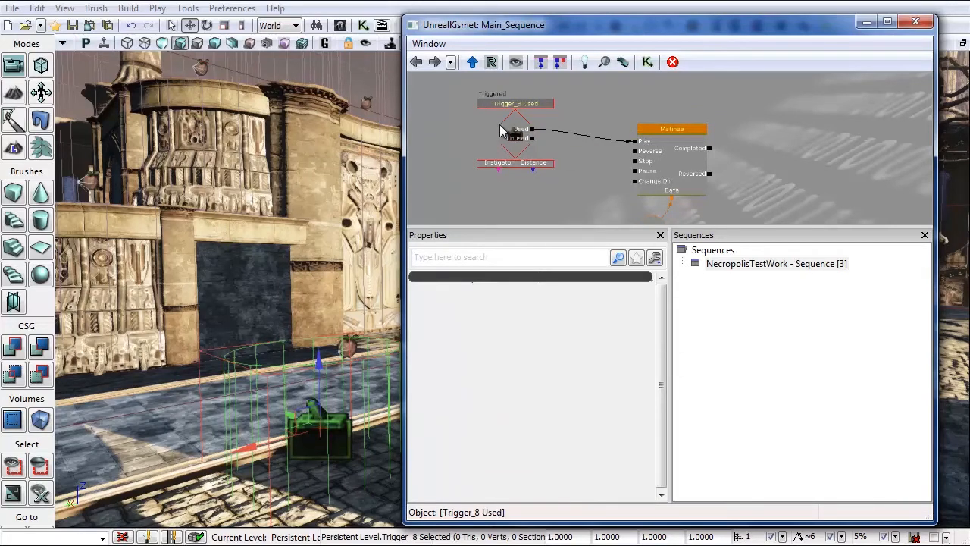
pyautogui.click(671, 129)
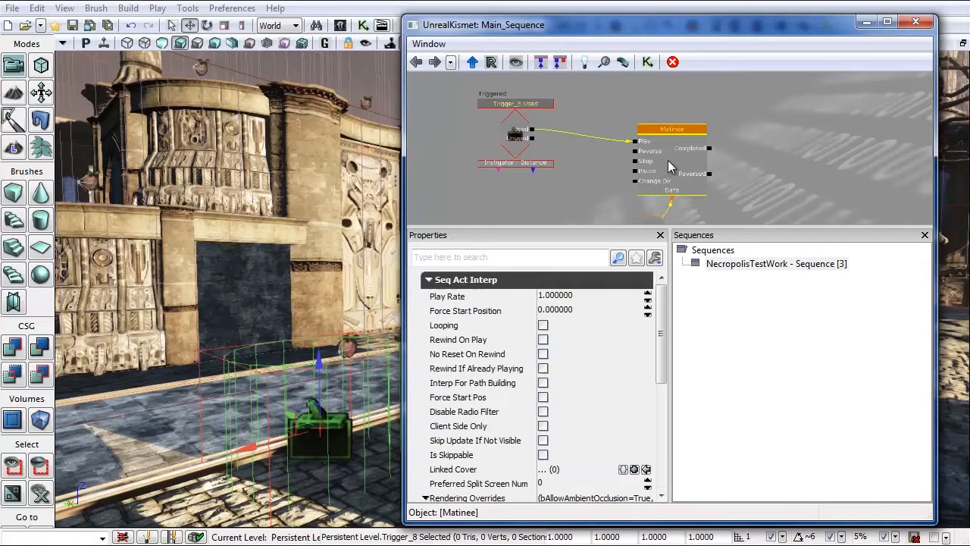
pyautogui.moveTo(687, 153)
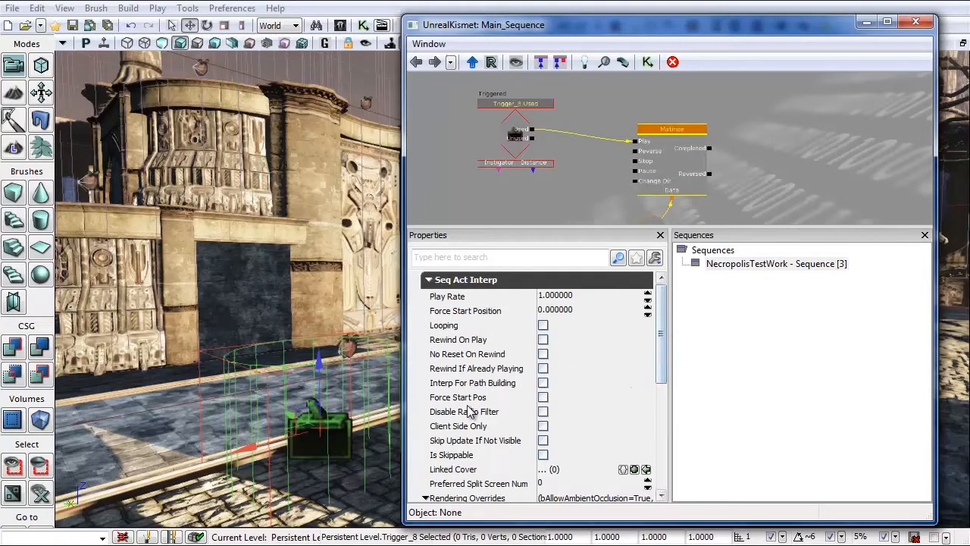
pyautogui.moveTo(543, 398)
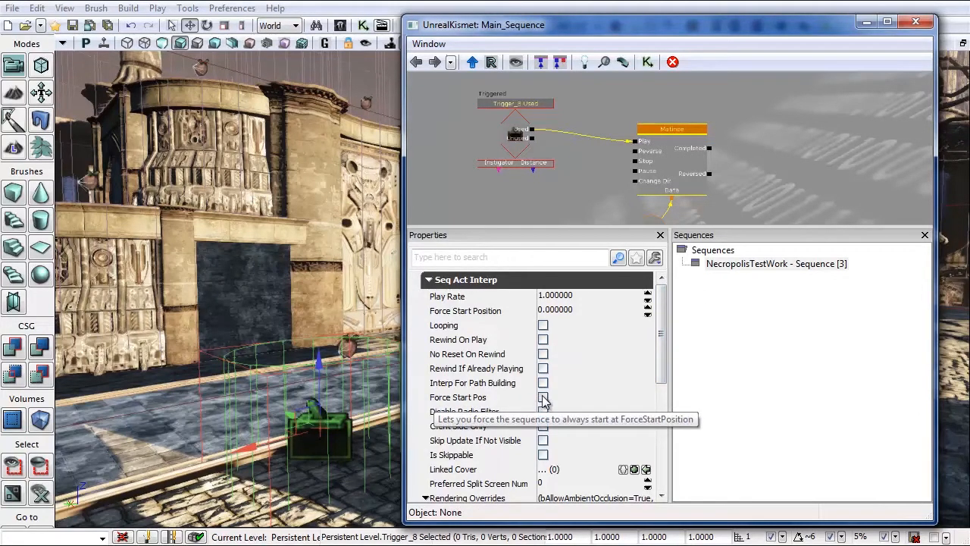
pyautogui.click(542, 396)
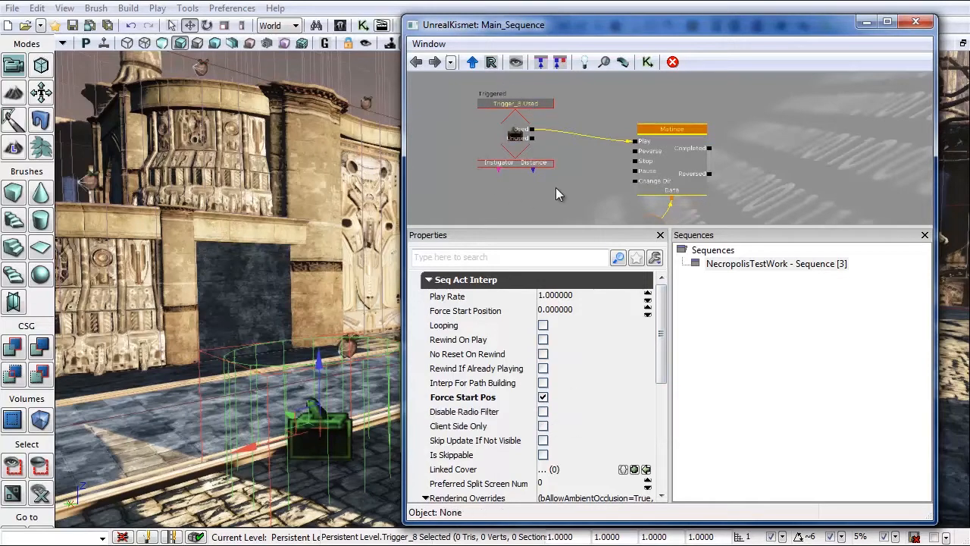
pyautogui.click(672, 129)
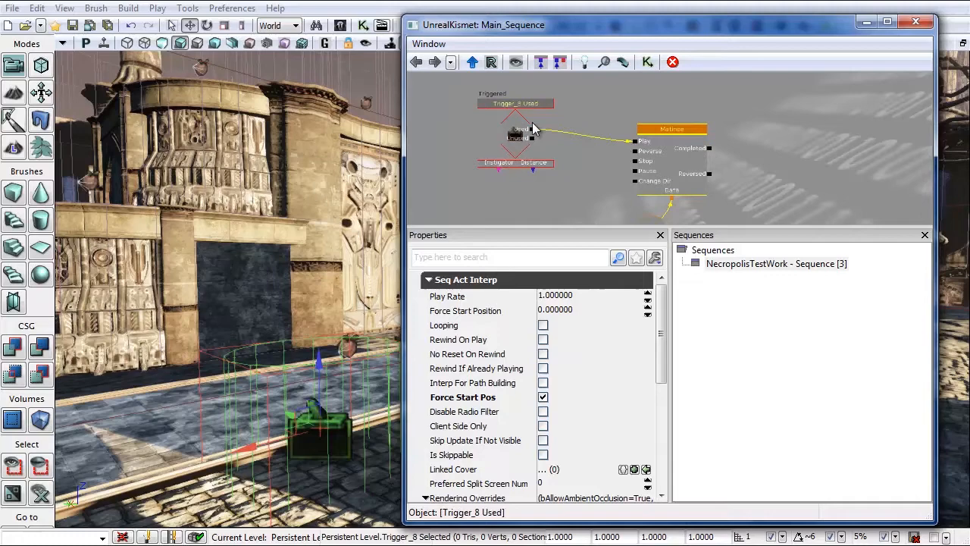
pyautogui.click(670, 129)
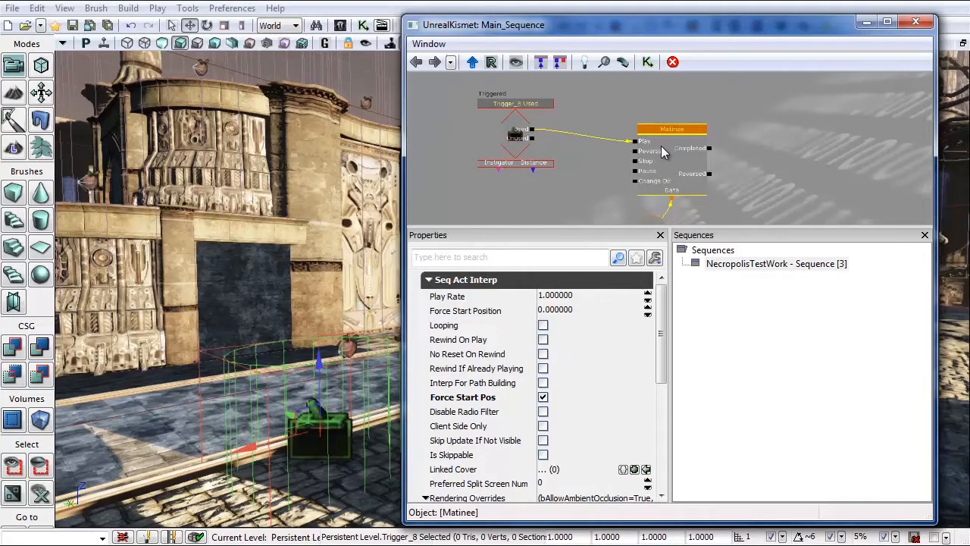
# Step: Open the Matinee node in UnrealMatinee and create a particle group named 'Explosion'
pyautogui.doubleClick(671, 129)
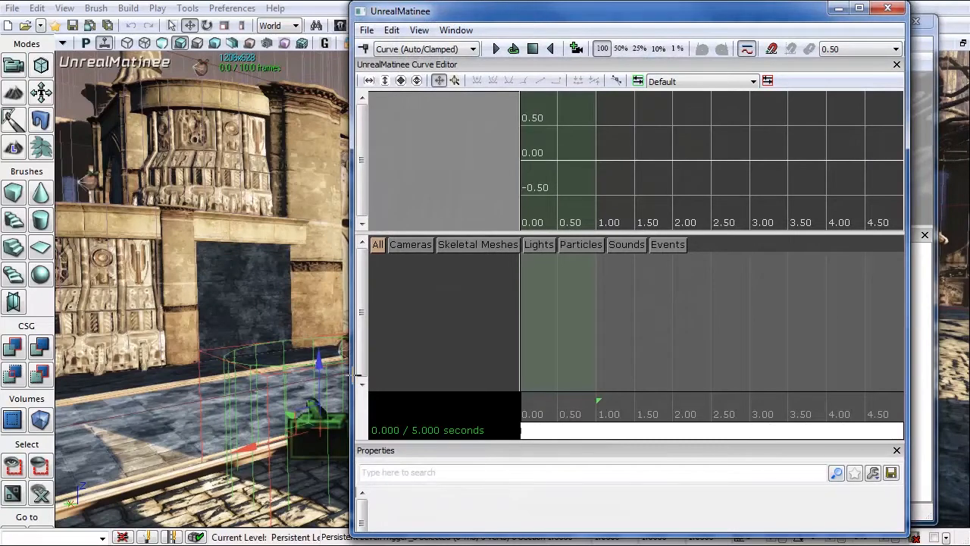
pyautogui.moveTo(611, 81)
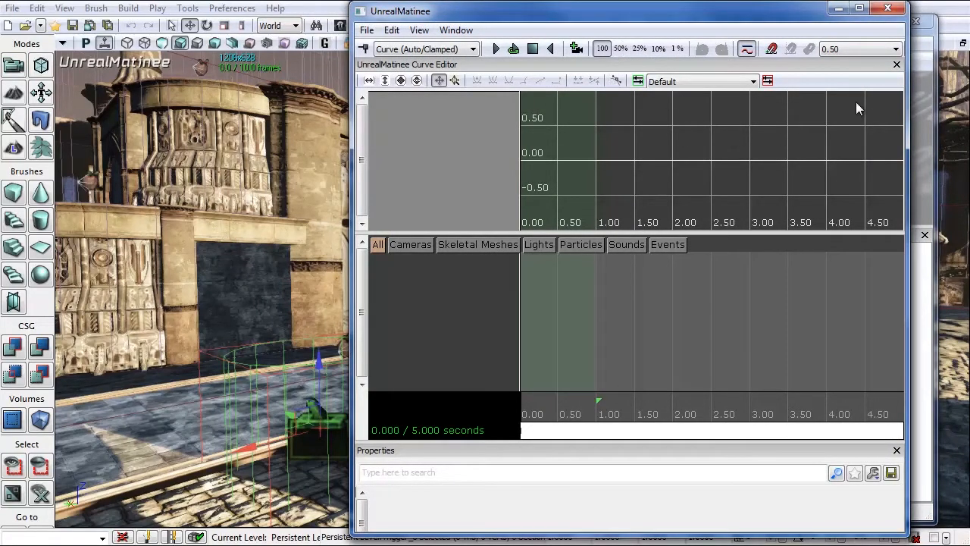
pyautogui.moveTo(526, 412)
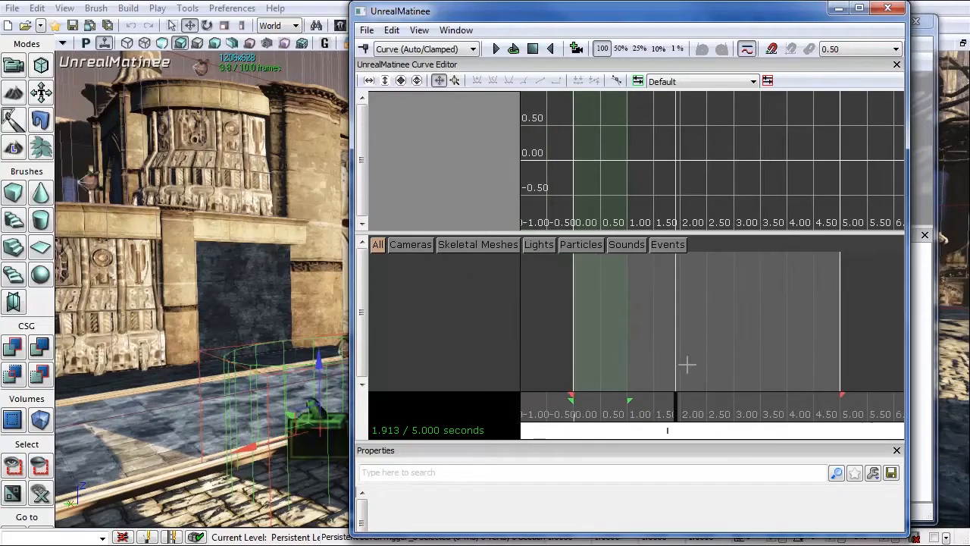
pyautogui.moveTo(450, 291)
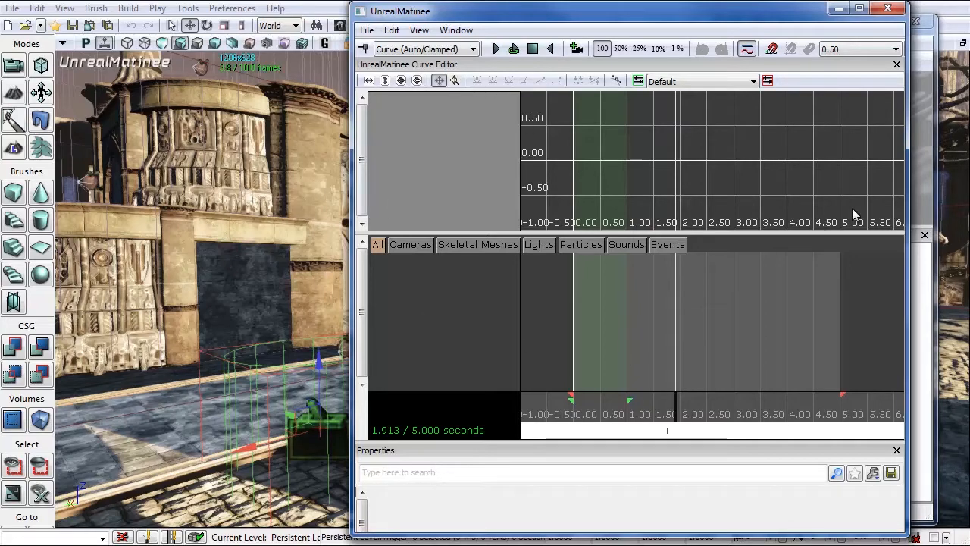
pyautogui.moveTo(451, 158)
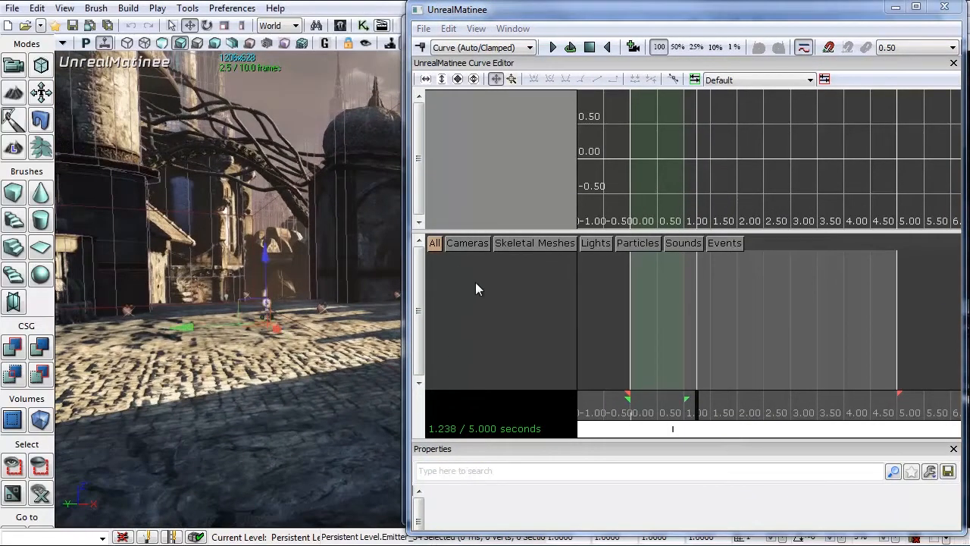
pyautogui.rightClick(479, 288)
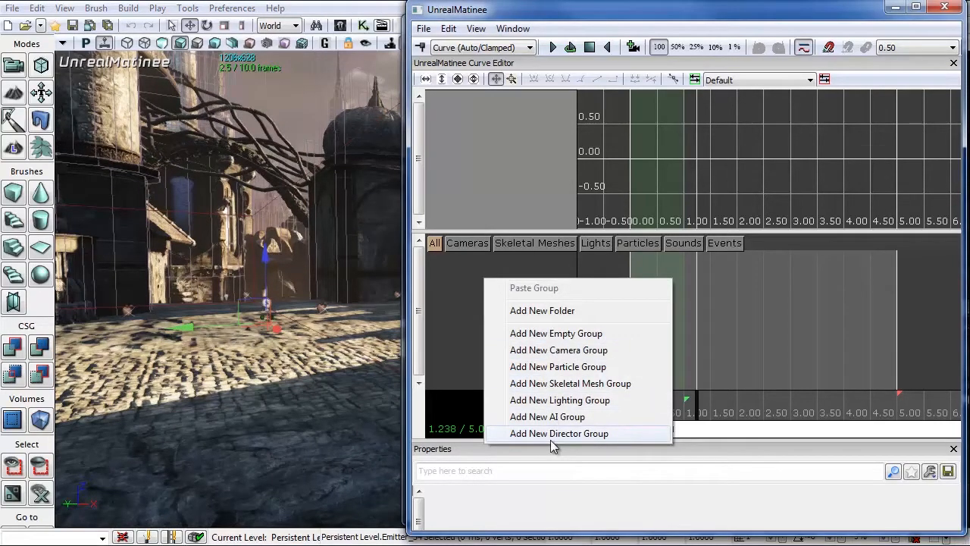
pyautogui.moveTo(592, 367)
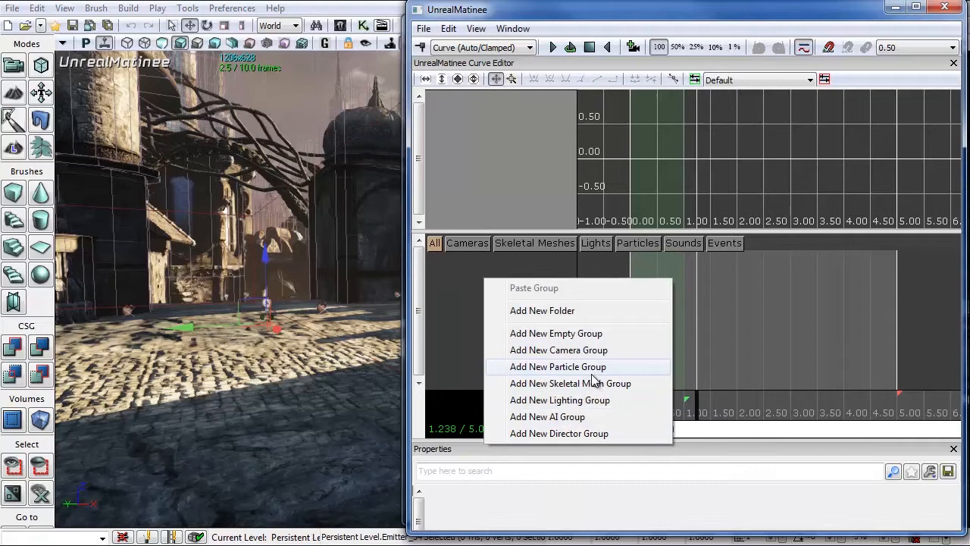
pyautogui.click(559, 366)
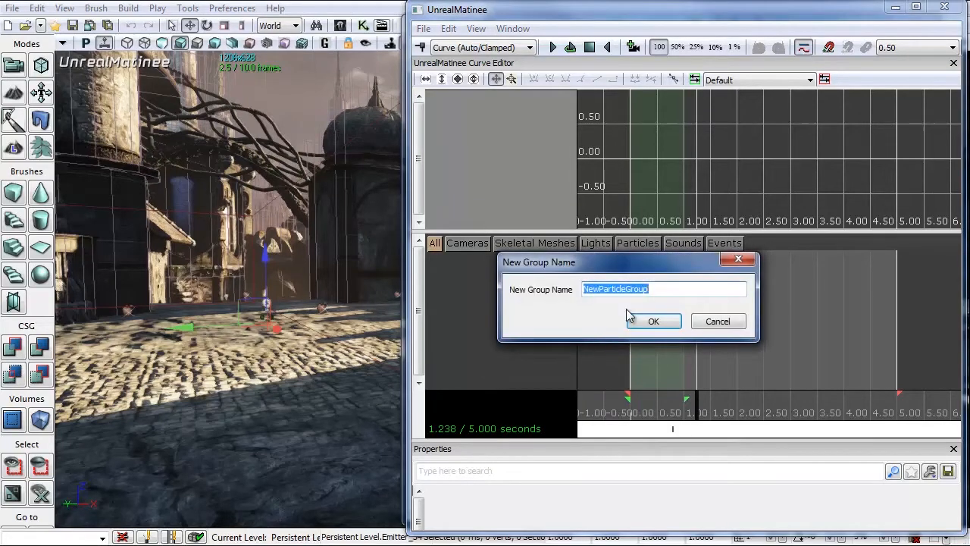
pyautogui.write('E')
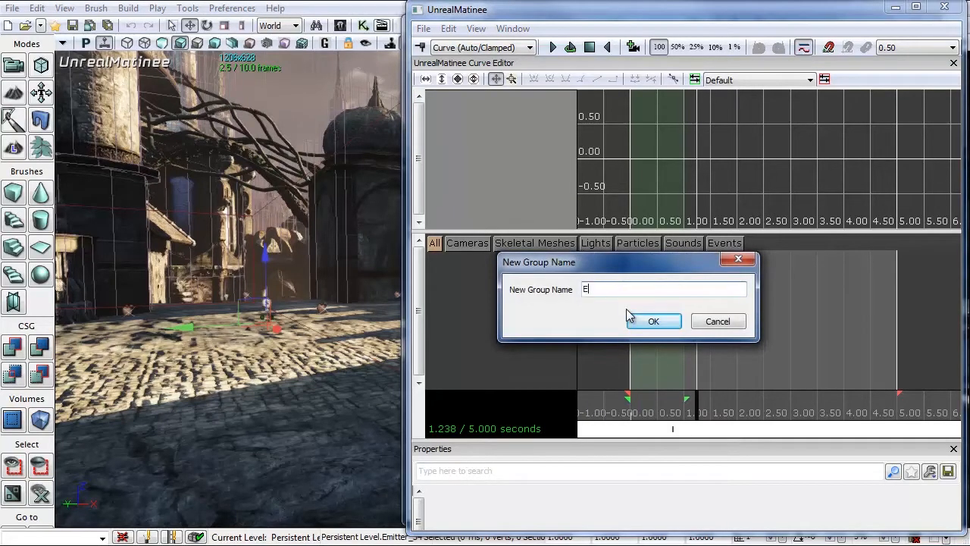
pyautogui.write('xplosion')
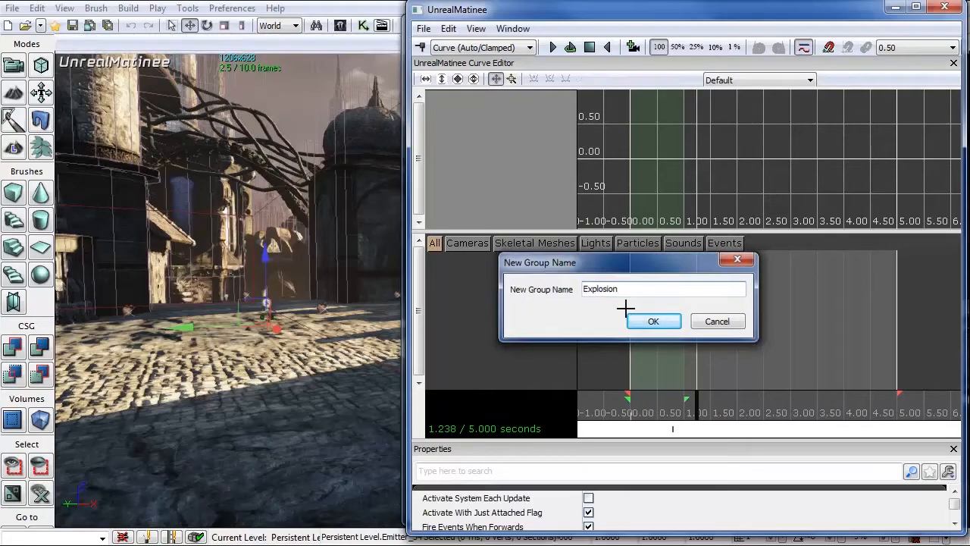
pyautogui.click(653, 320)
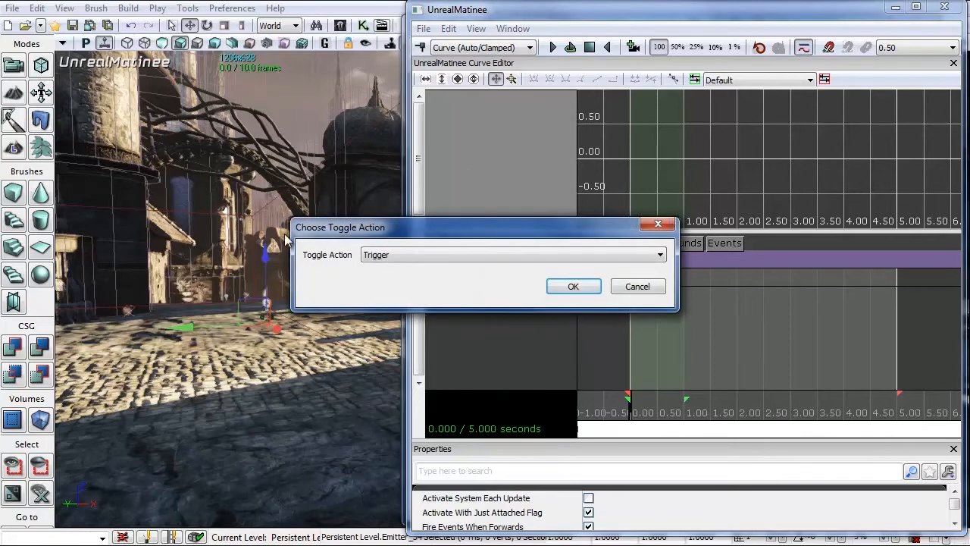
pyautogui.moveTo(422, 234)
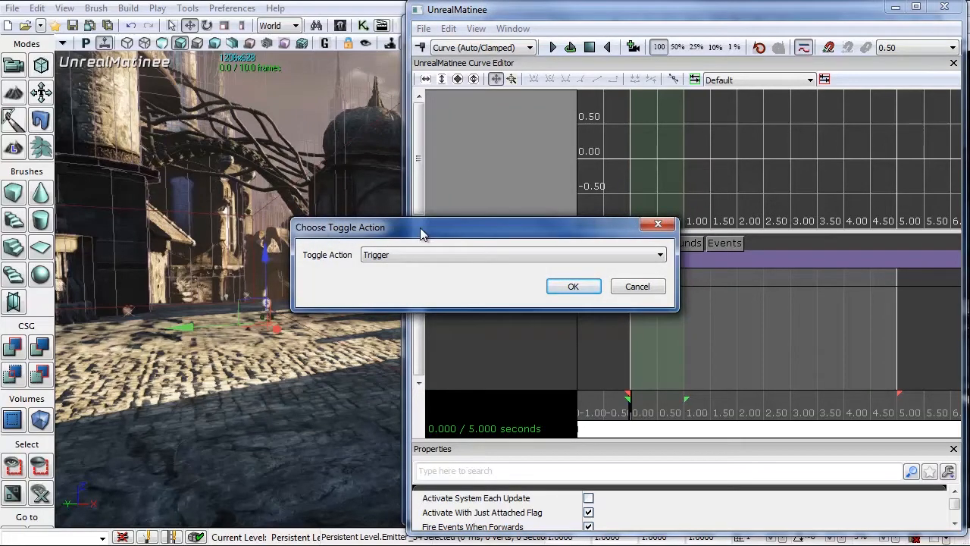
pyautogui.moveTo(396, 268)
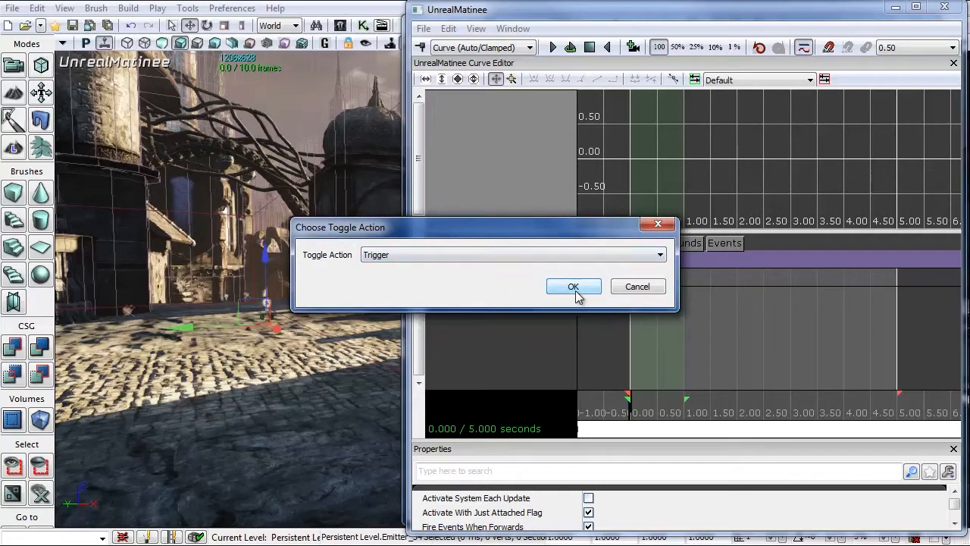
# Step: Confirm the Trigger toggle action to place a key at 0.00 seconds
pyautogui.click(574, 287)
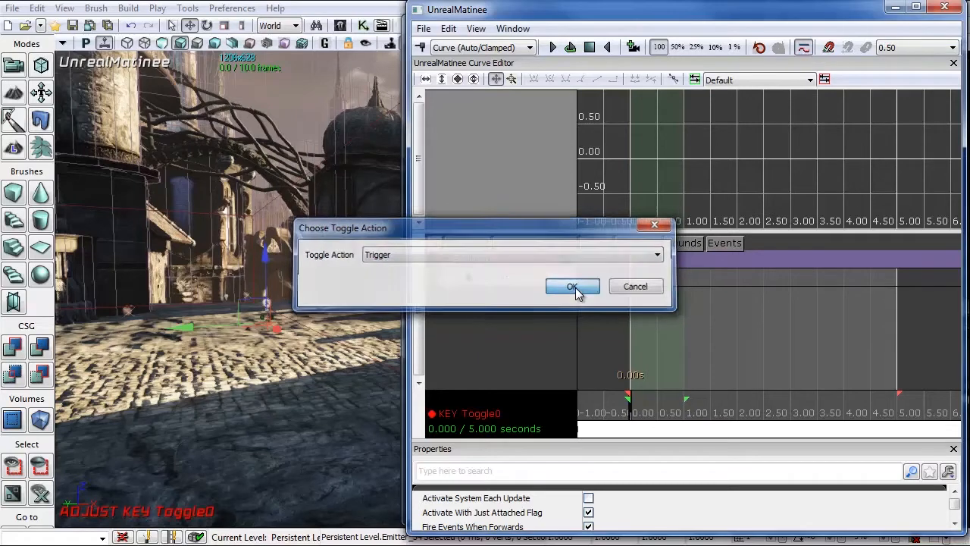
pyautogui.click(572, 286)
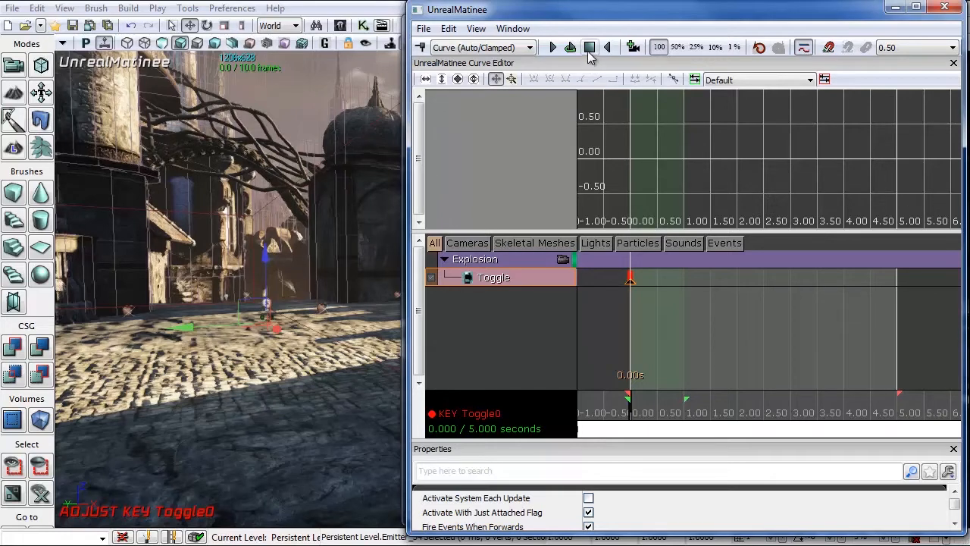
pyautogui.moveTo(551, 47)
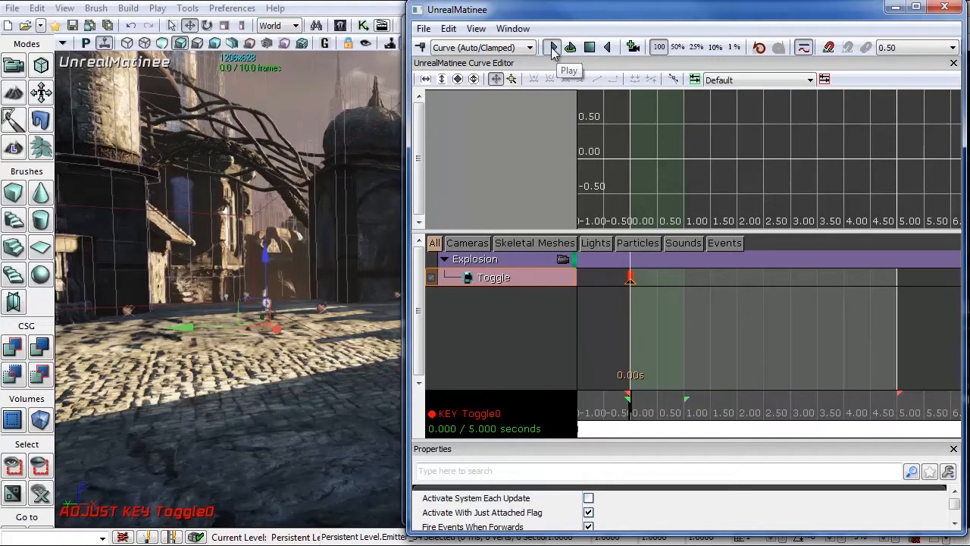
pyautogui.click(552, 47)
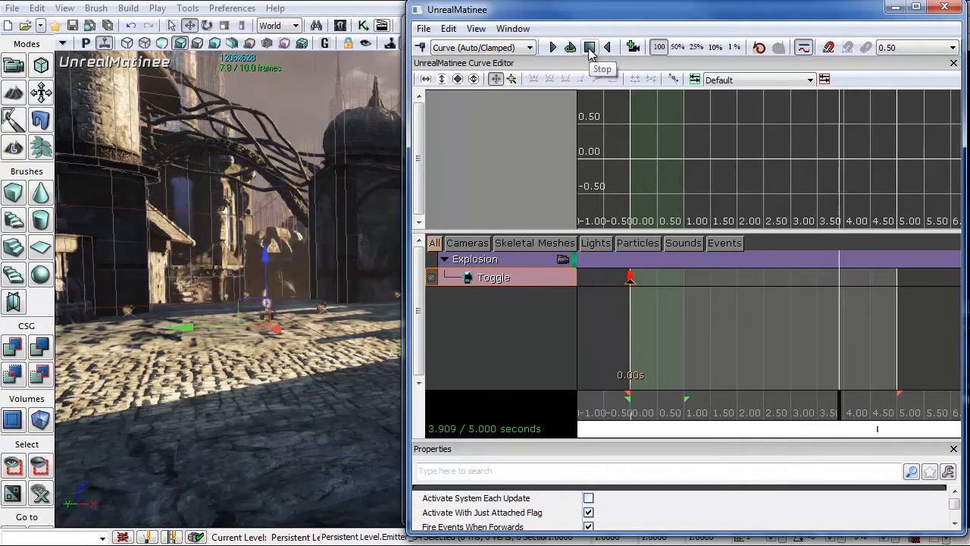
pyautogui.click(590, 47)
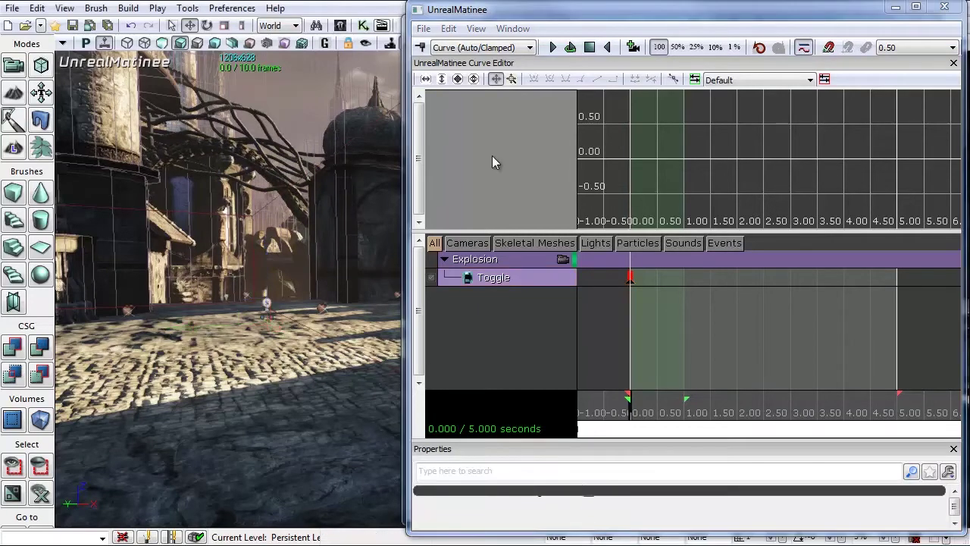
pyautogui.click(560, 47)
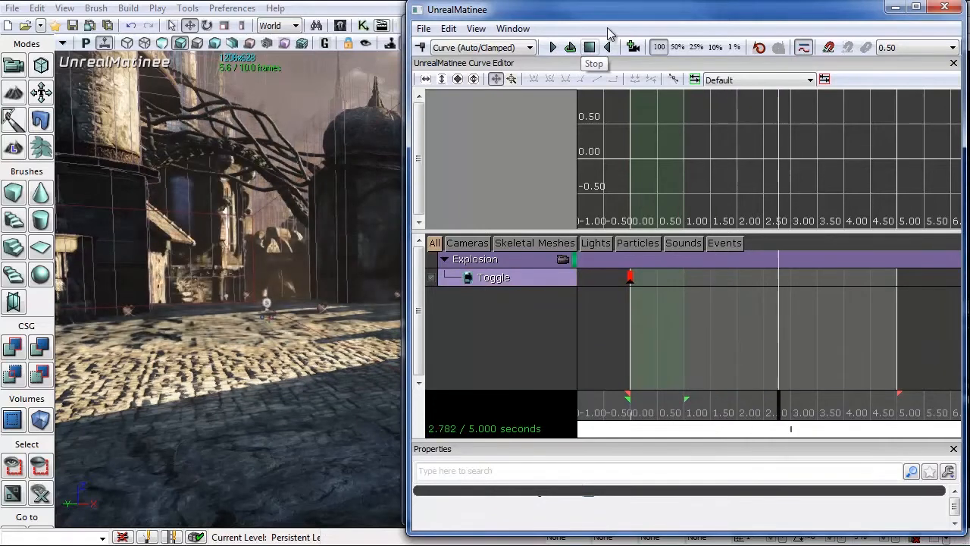
pyautogui.click(591, 47)
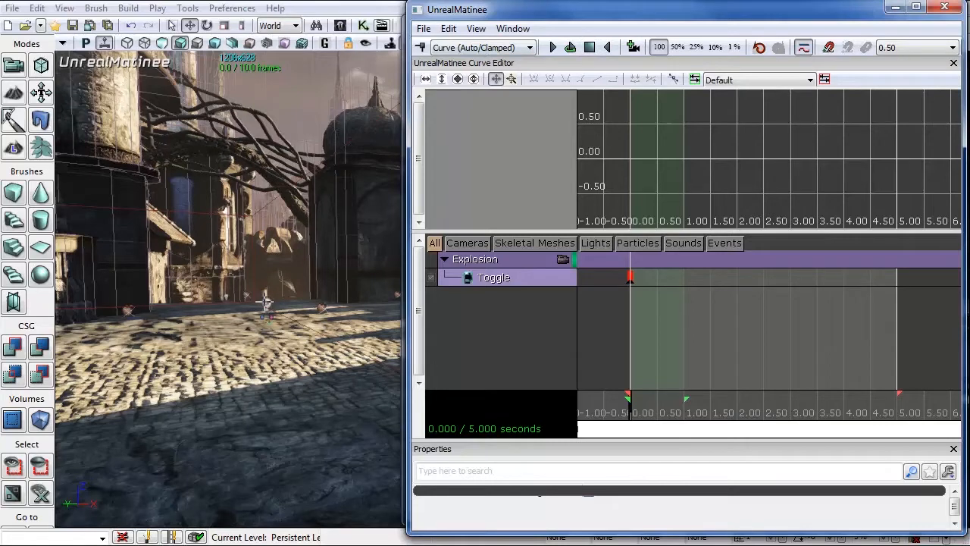
# Step: Select the toggleable light and add a lighting group named 'ExplosionLight'
pyautogui.click(267, 302)
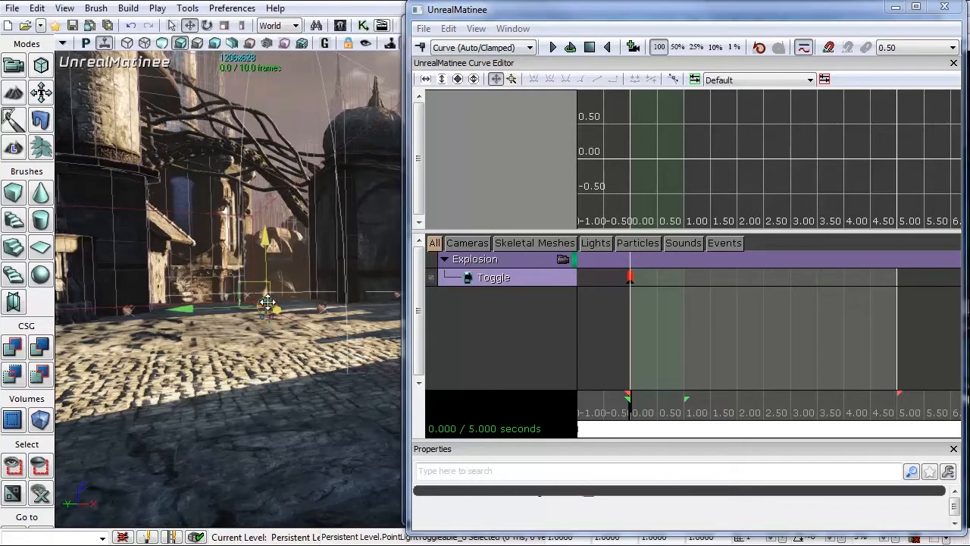
pyautogui.rightClick(492, 311)
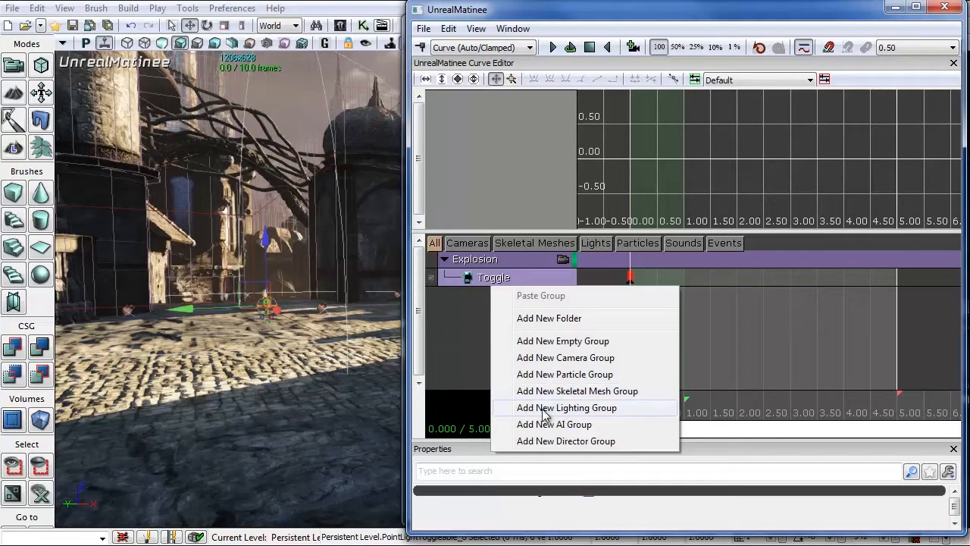
pyautogui.click(566, 407)
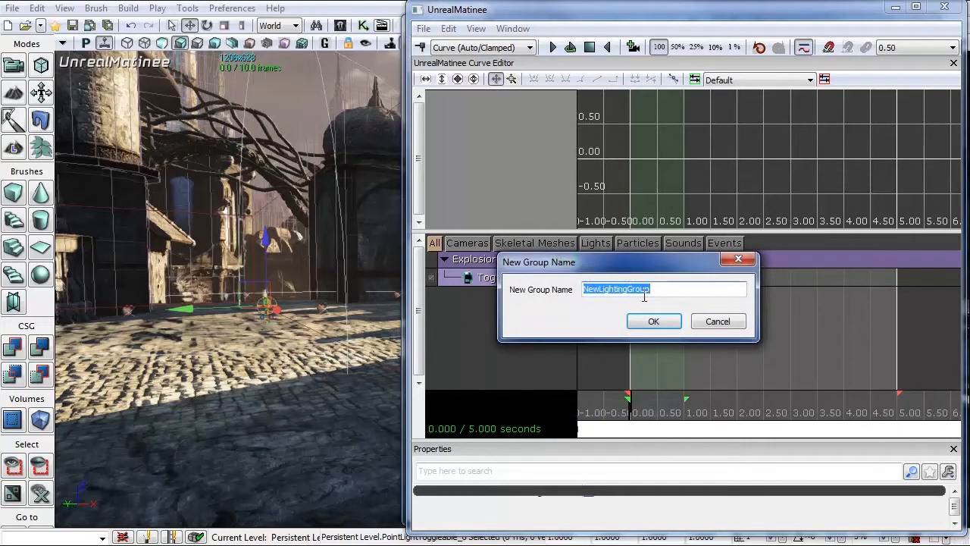
pyautogui.write('ExplosionL')
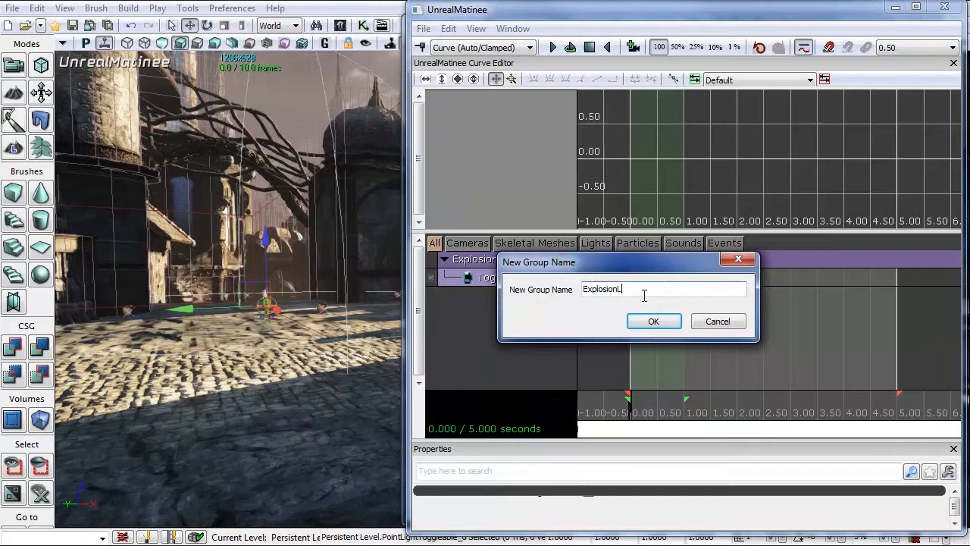
pyautogui.click(653, 320)
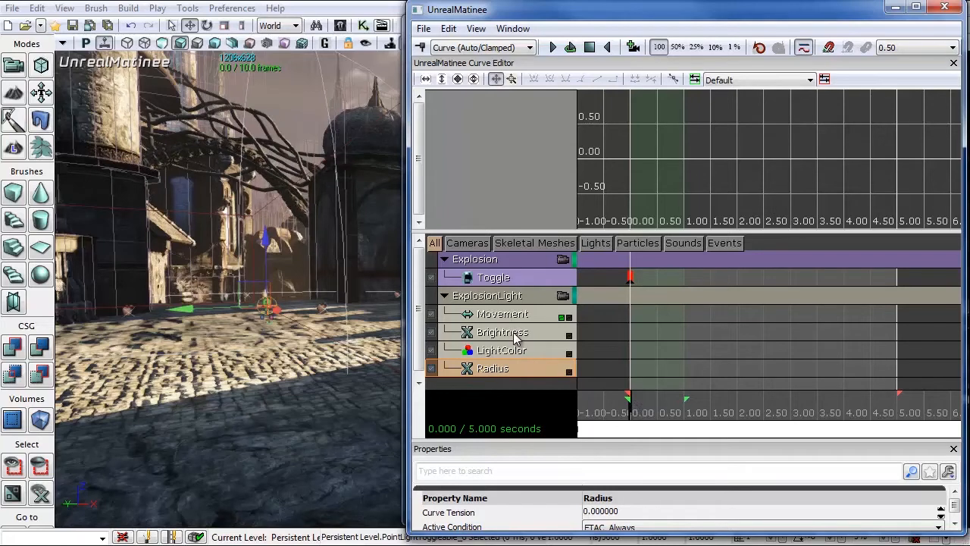
# Step: Select the Brightness track and set its first key's value to 0
pyautogui.click(503, 332)
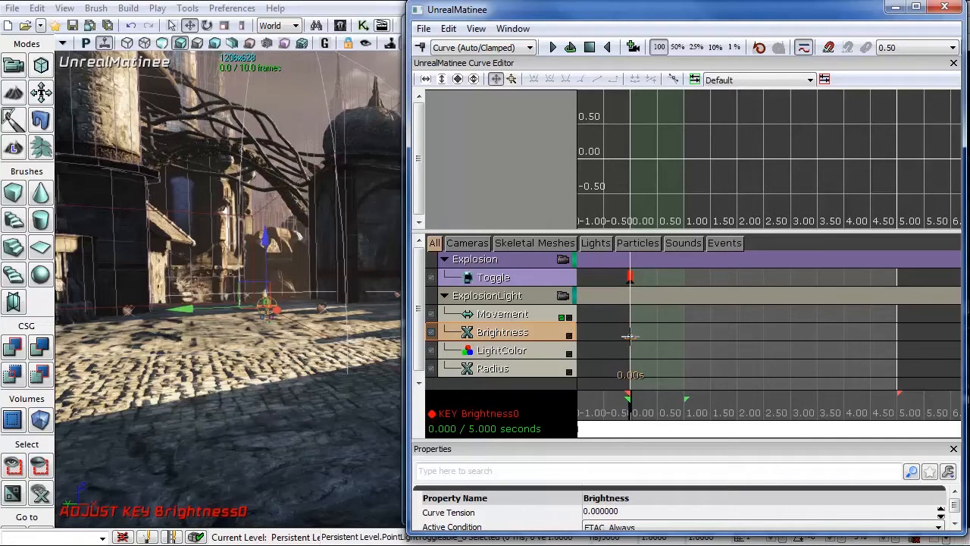
pyautogui.rightClick(629, 335)
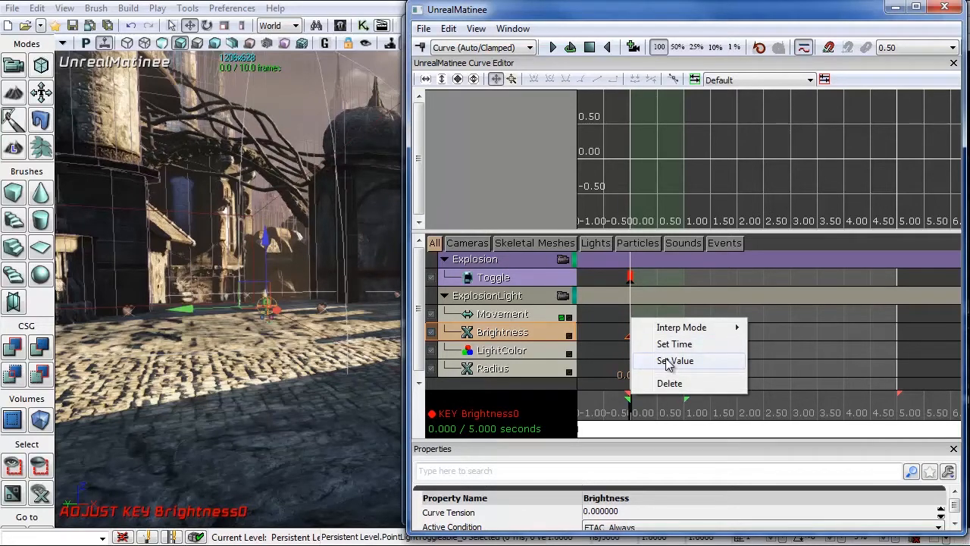
pyautogui.click(674, 361)
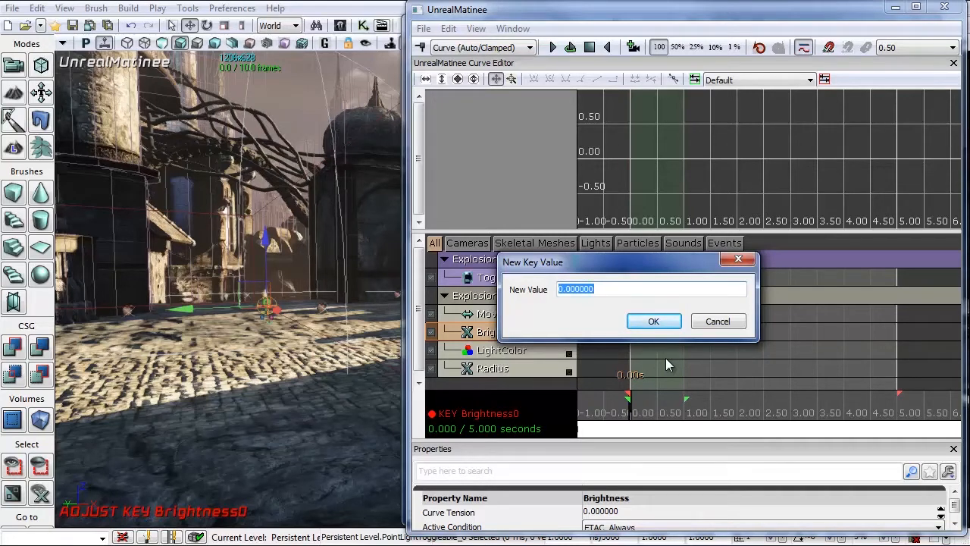
pyautogui.click(653, 322)
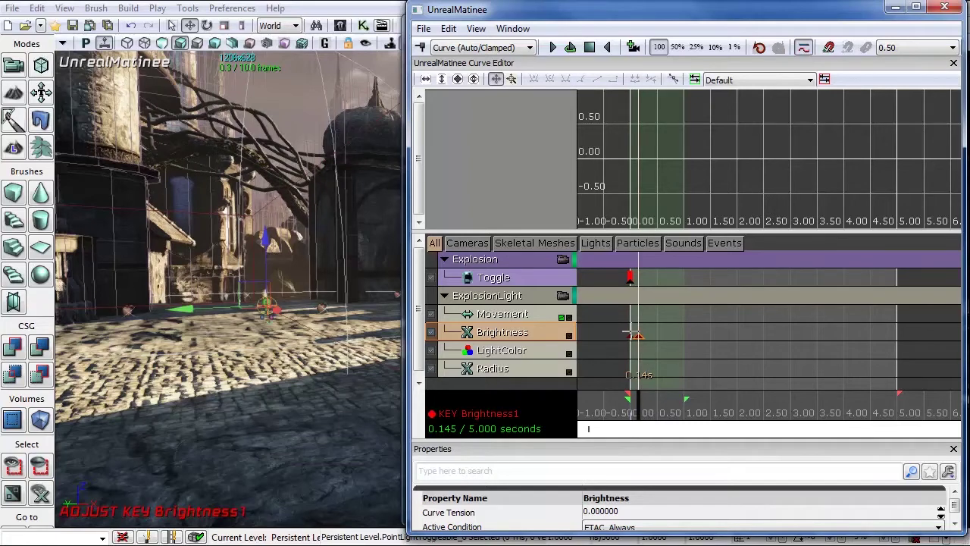
# Step: Set the second Brightness key to 50 and move the playhead to about 1.9 s
pyautogui.rightClick(631, 332)
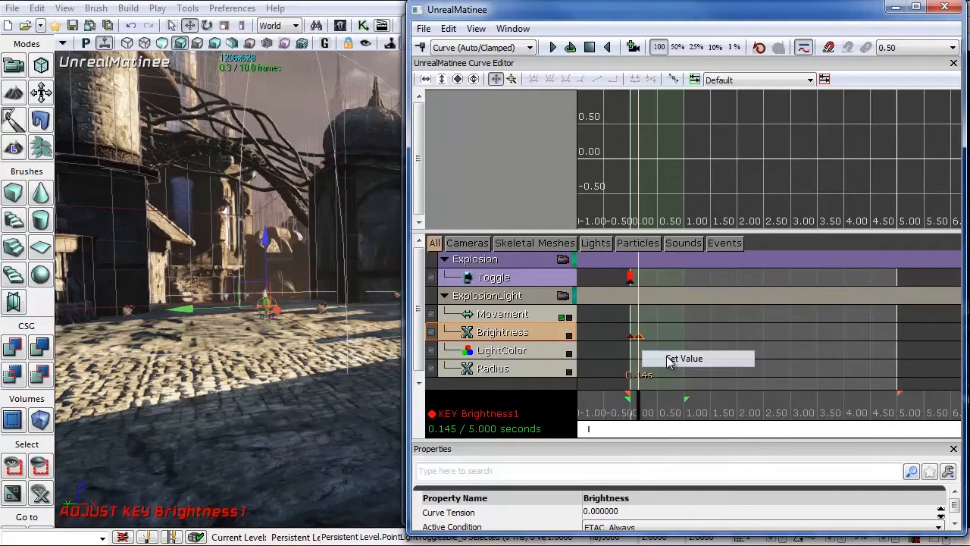
pyautogui.click(687, 358)
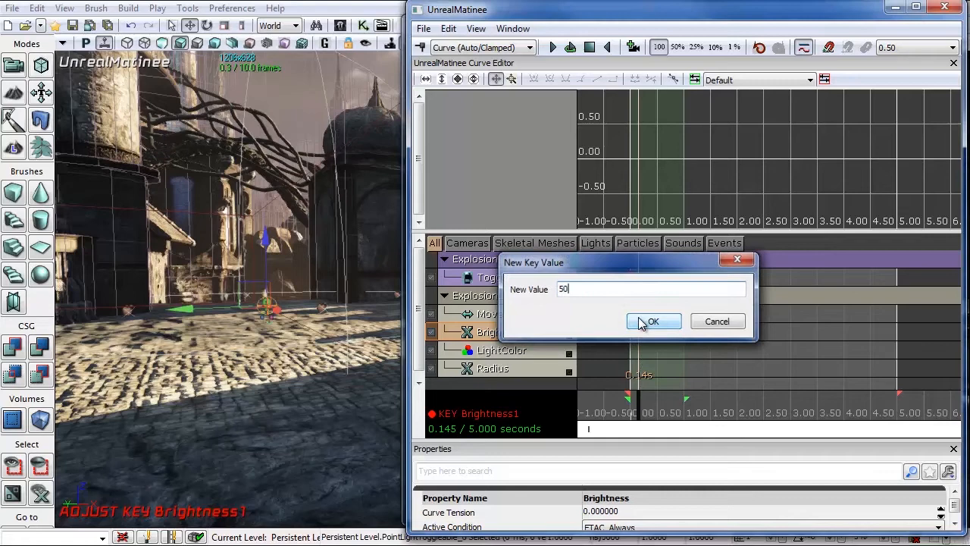
pyautogui.click(653, 321)
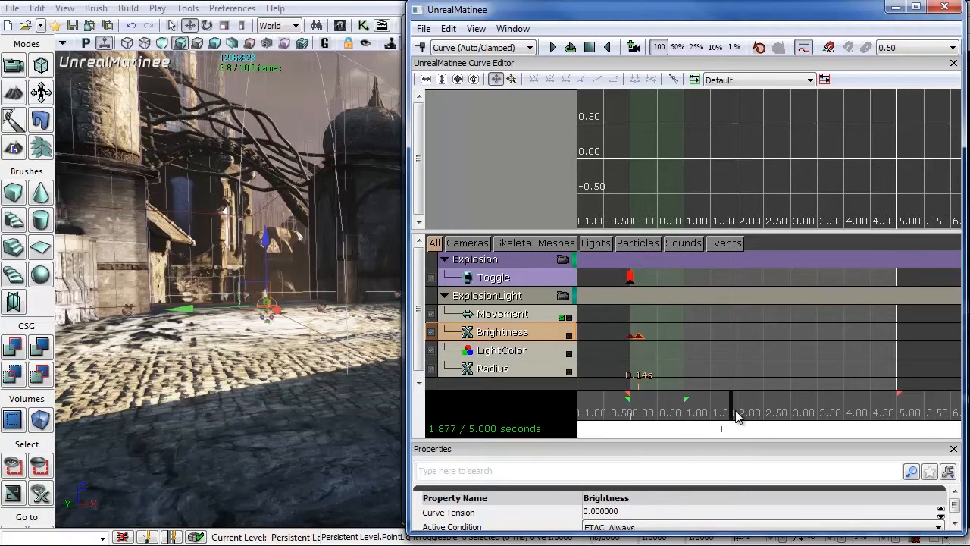
pyautogui.moveTo(721, 413); pyautogui.dragTo(765, 413)
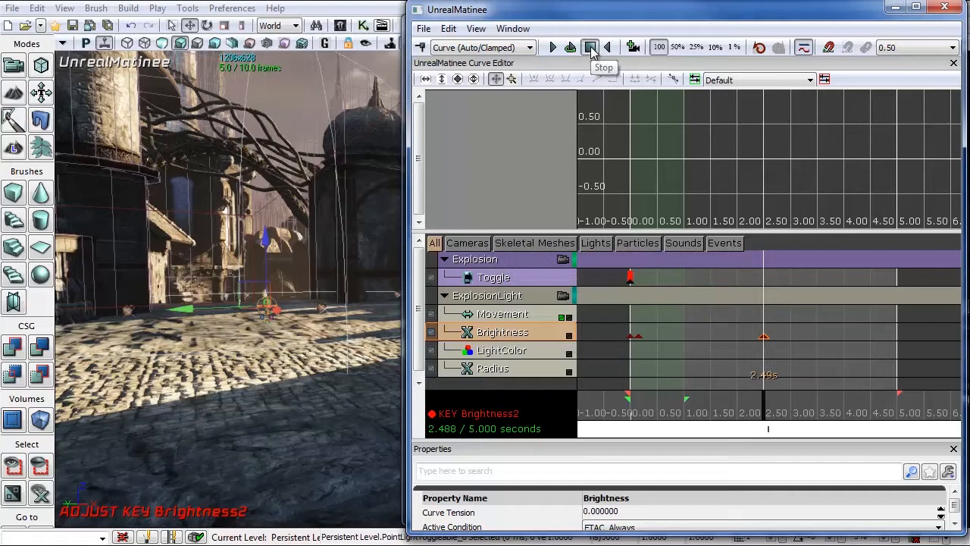
pyautogui.click(592, 47)
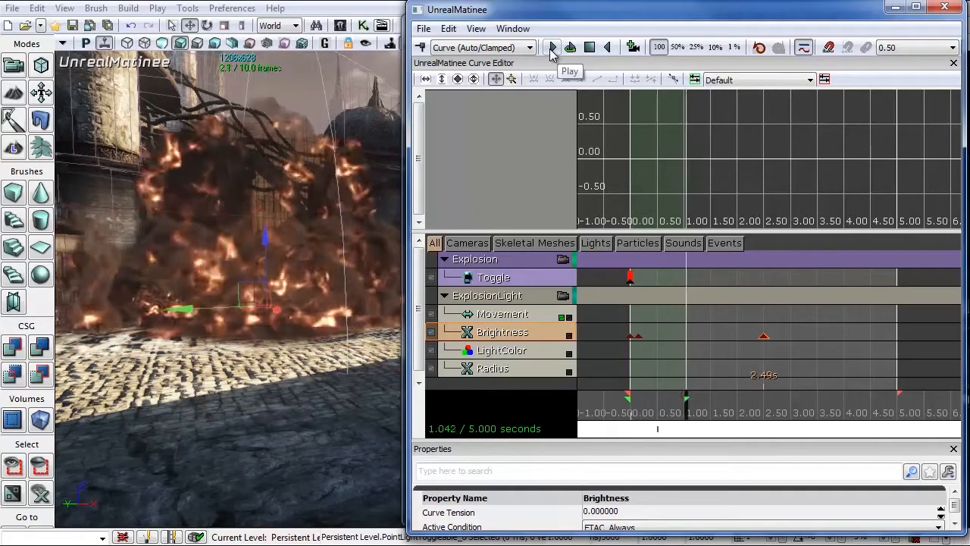
pyautogui.click(551, 46)
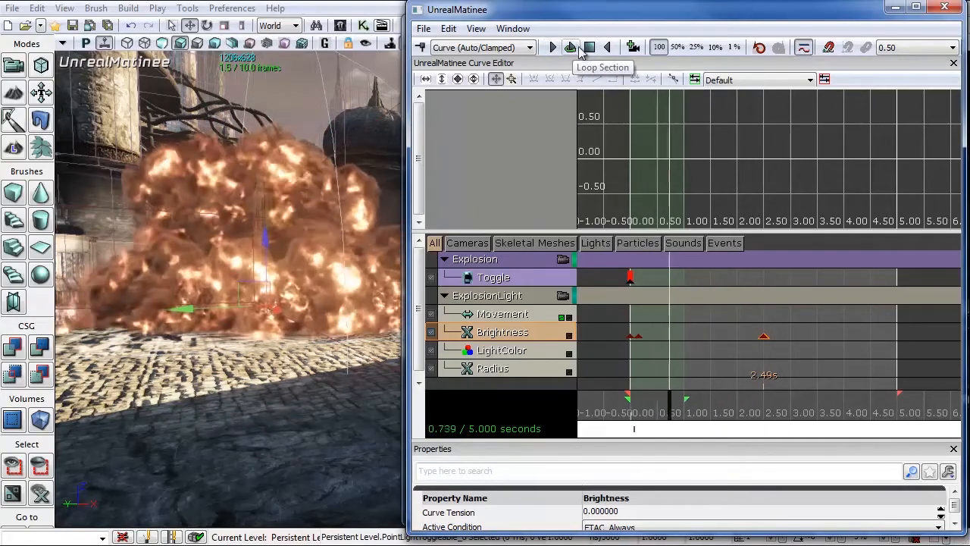
pyautogui.click(599, 47)
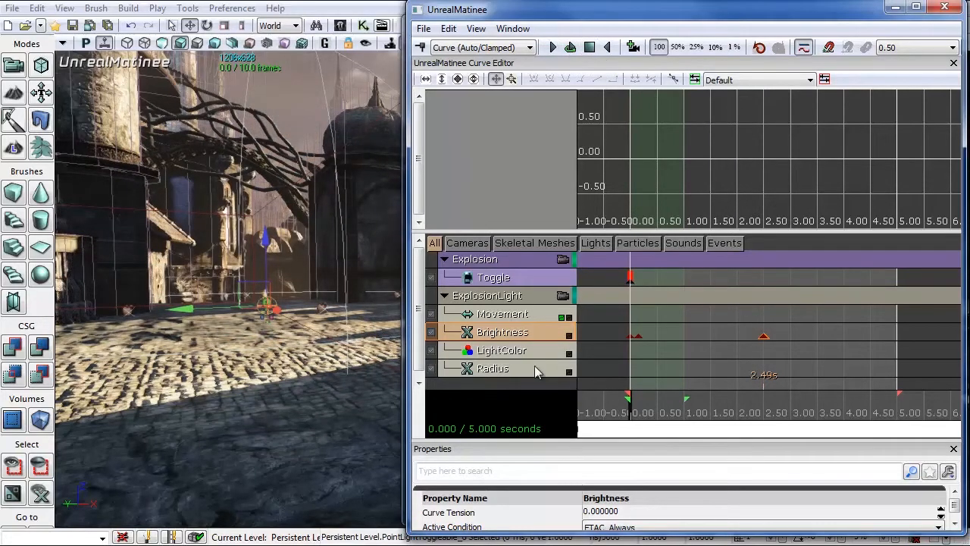
# Step: Select the Radius track, set the first key to 0, and confirm the second key's value
pyautogui.click(493, 368)
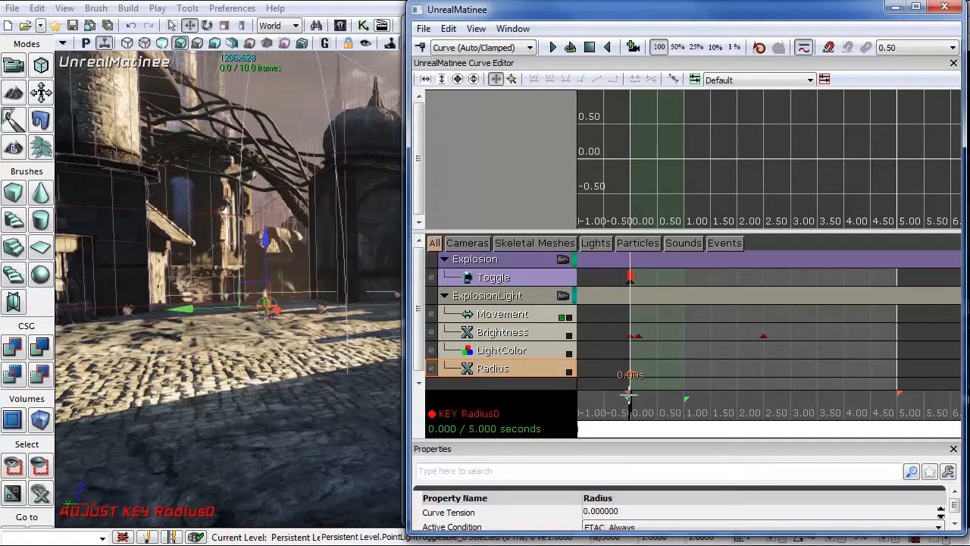
pyautogui.rightClick(629, 390)
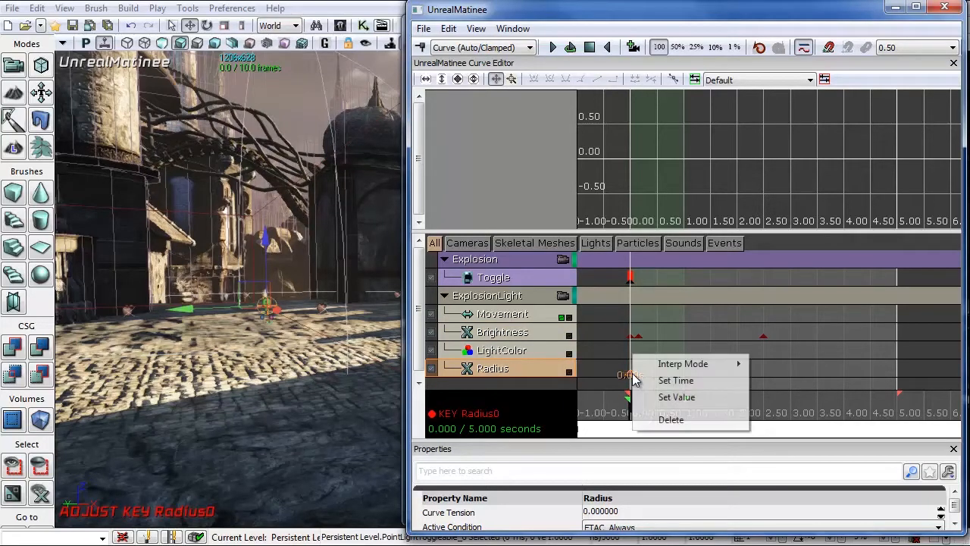
pyautogui.click(676, 396)
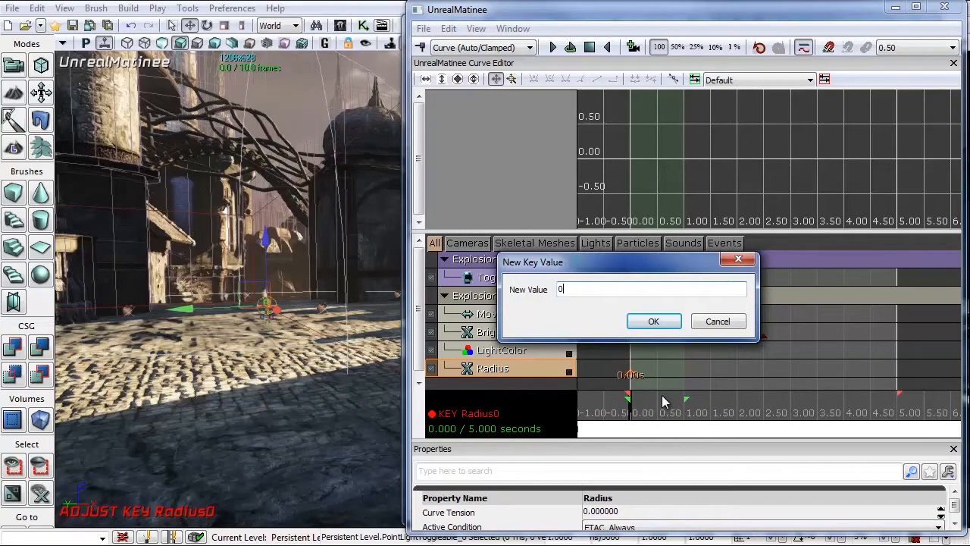
pyautogui.click(654, 320)
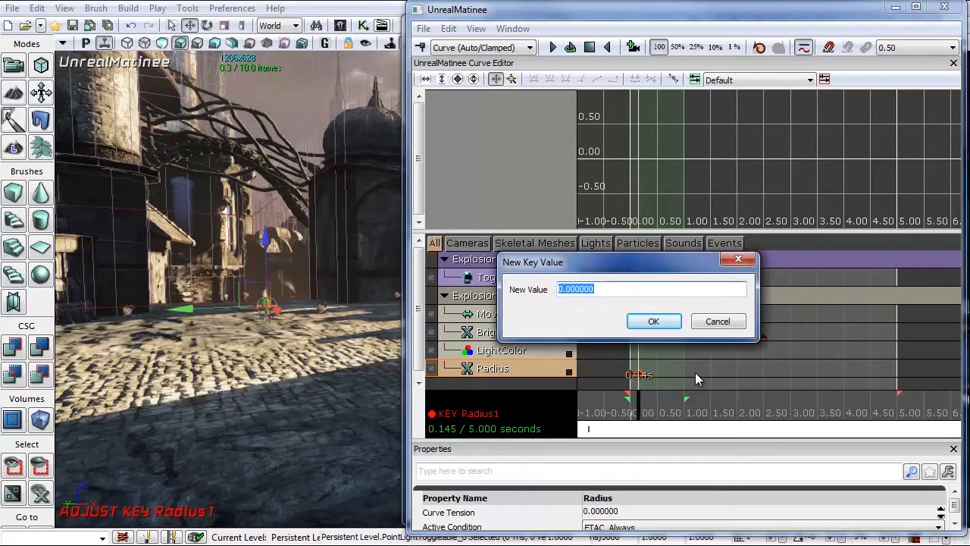
pyautogui.click(654, 321)
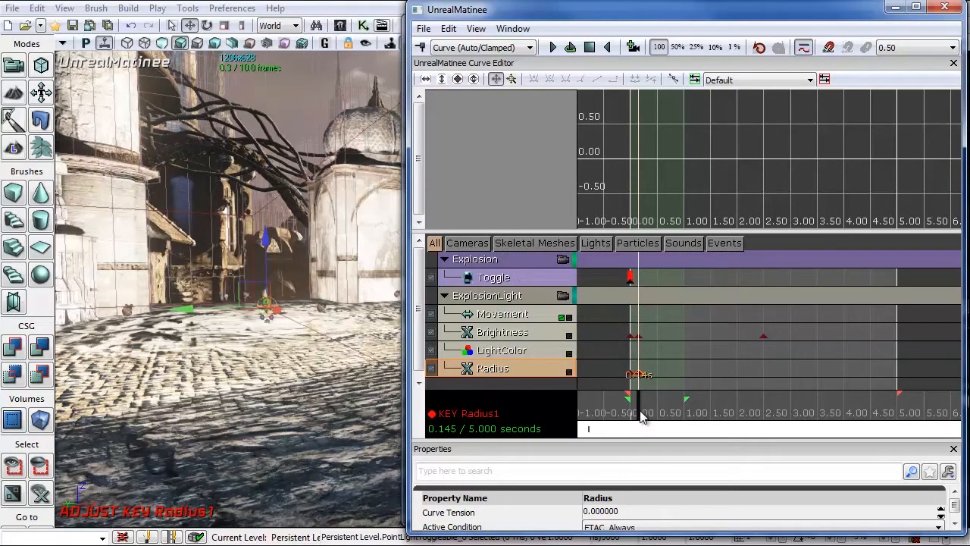
# Step: Move the playhead to about 1.5 s and set the third Radius key to 1024
pyautogui.moveTo(640, 413); pyautogui.dragTo(727, 413)
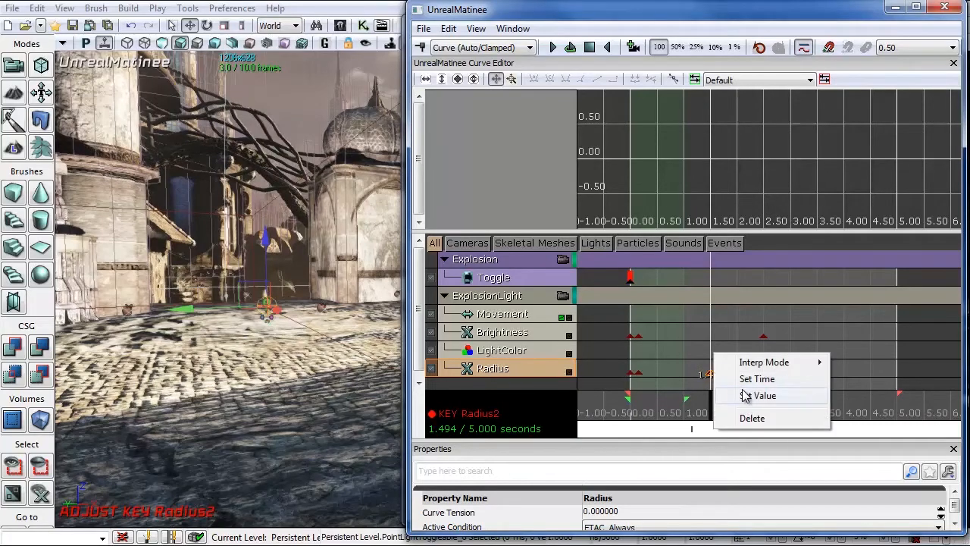
pyautogui.click(765, 396)
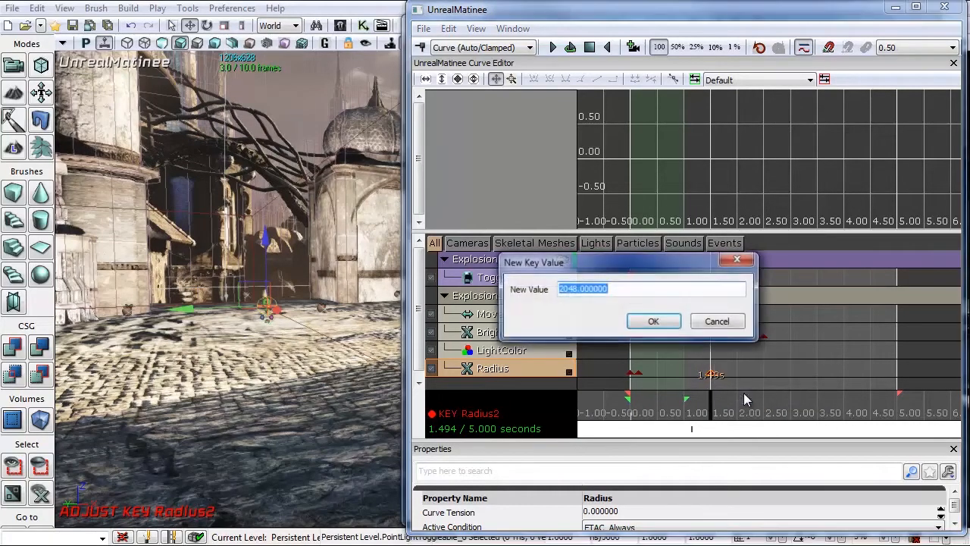
pyautogui.write('1024')
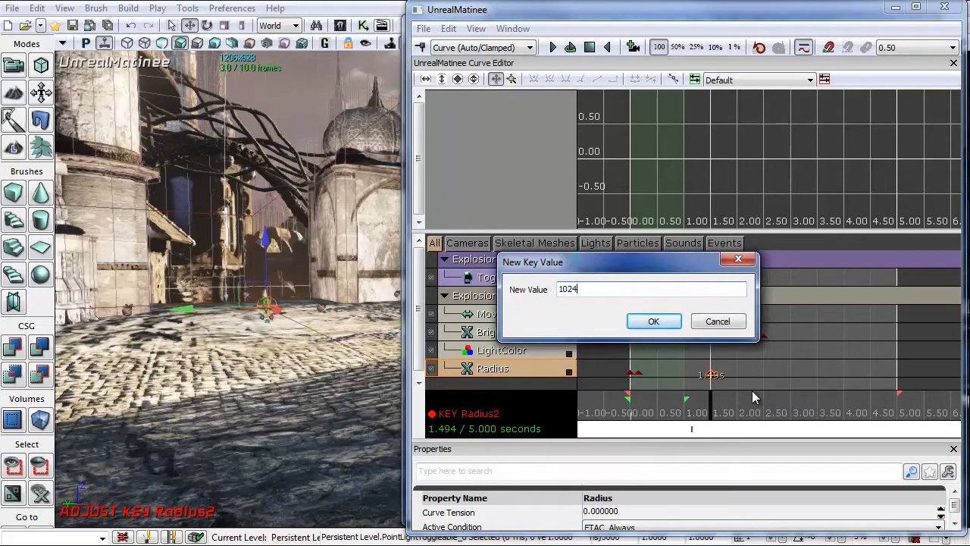
pyautogui.click(653, 321)
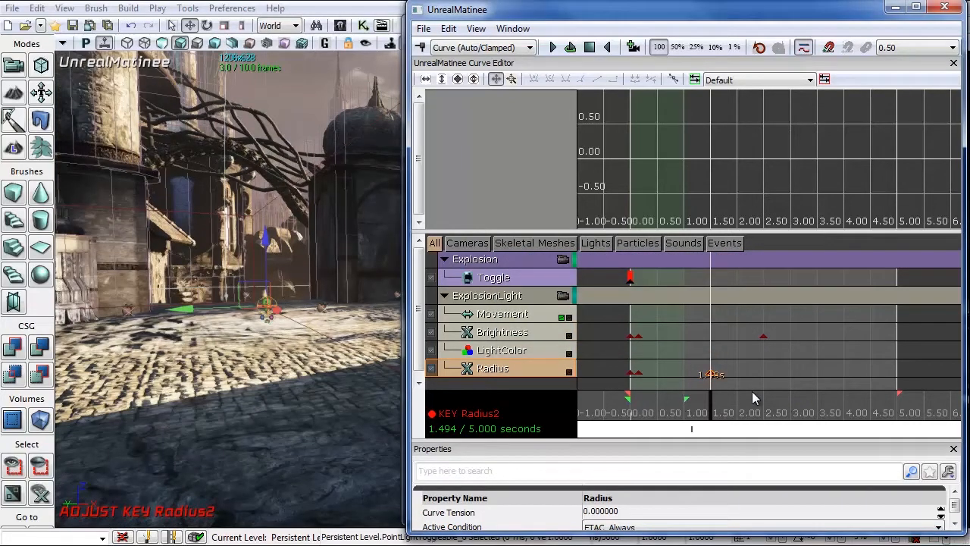
# Step: Preview the sequence playback, then stop and return to 0.000 s
pyautogui.click(590, 47)
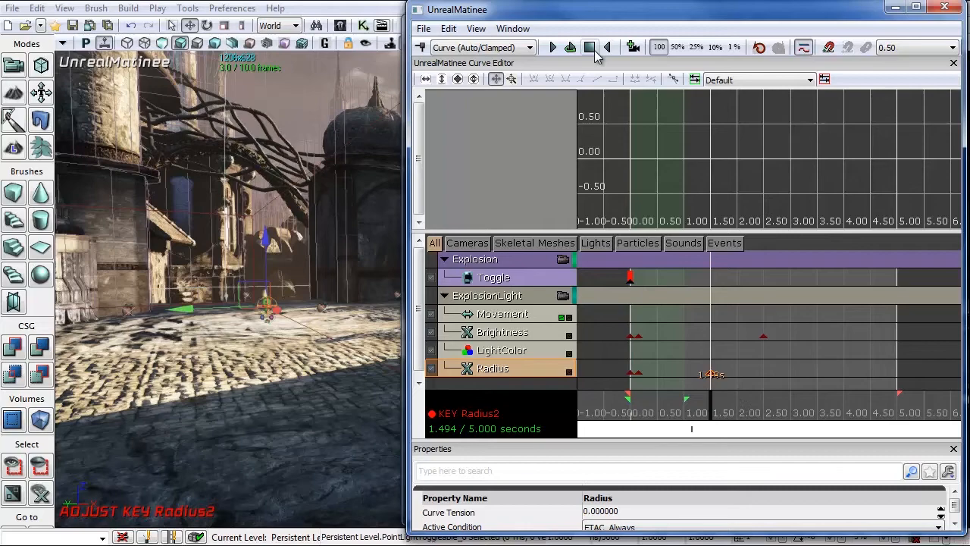
pyautogui.click(552, 47)
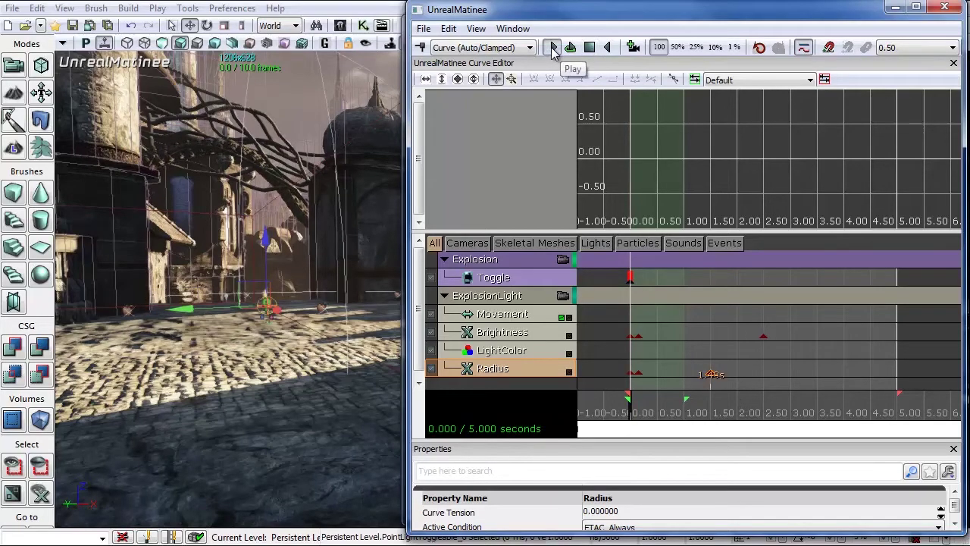
pyautogui.click(551, 47)
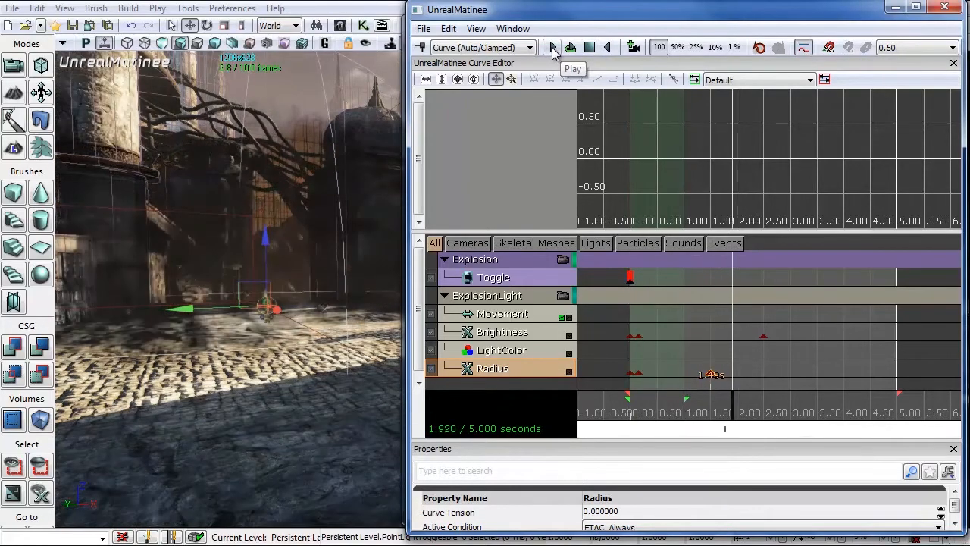
pyautogui.click(551, 47)
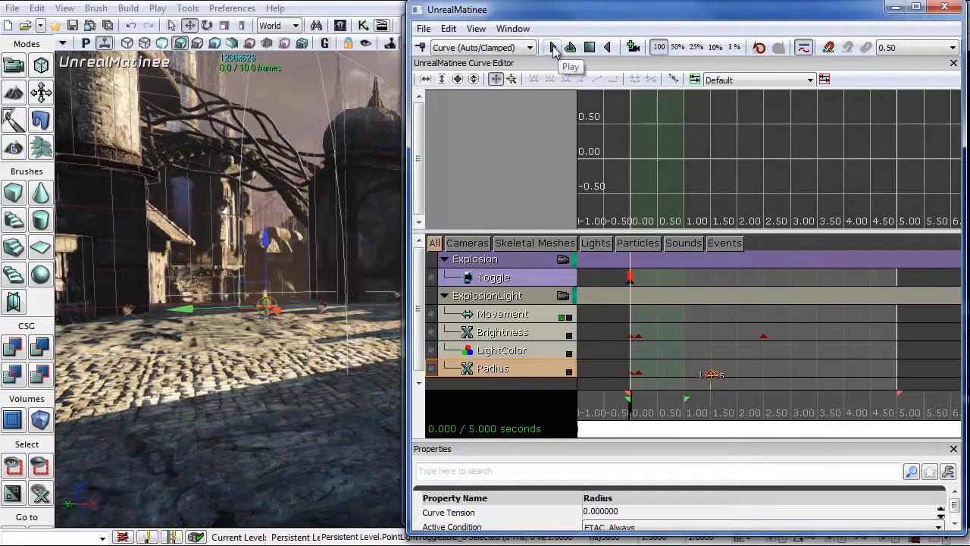
pyautogui.click(552, 47)
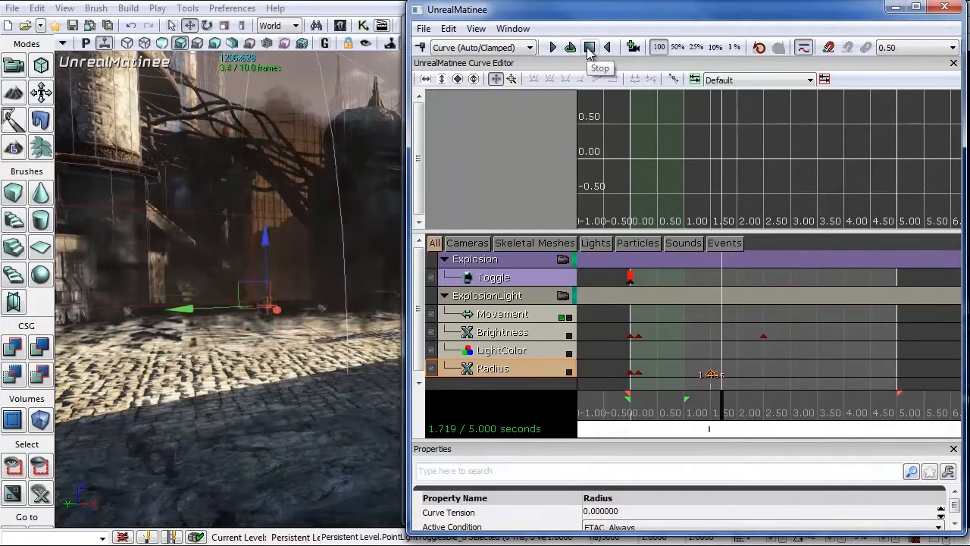
pyautogui.click(589, 47)
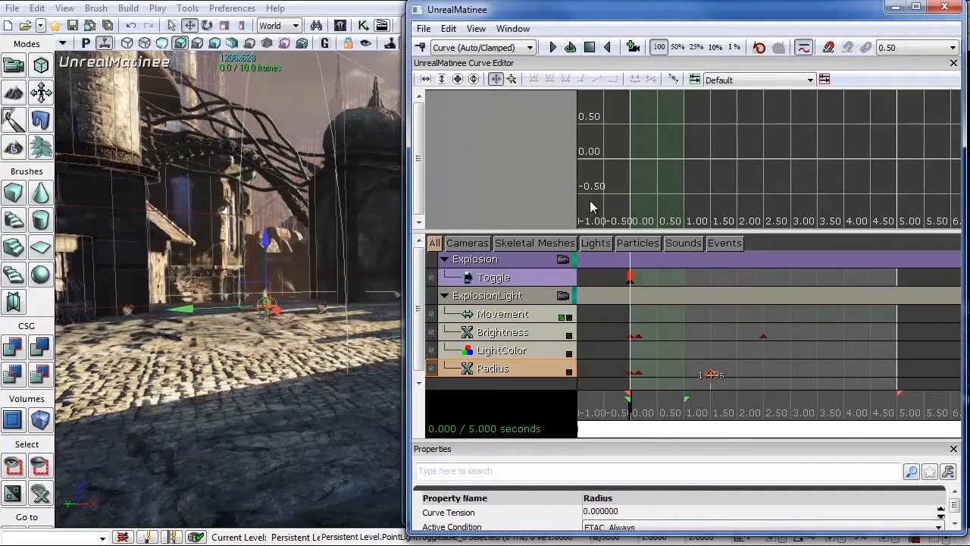
pyautogui.click(502, 332)
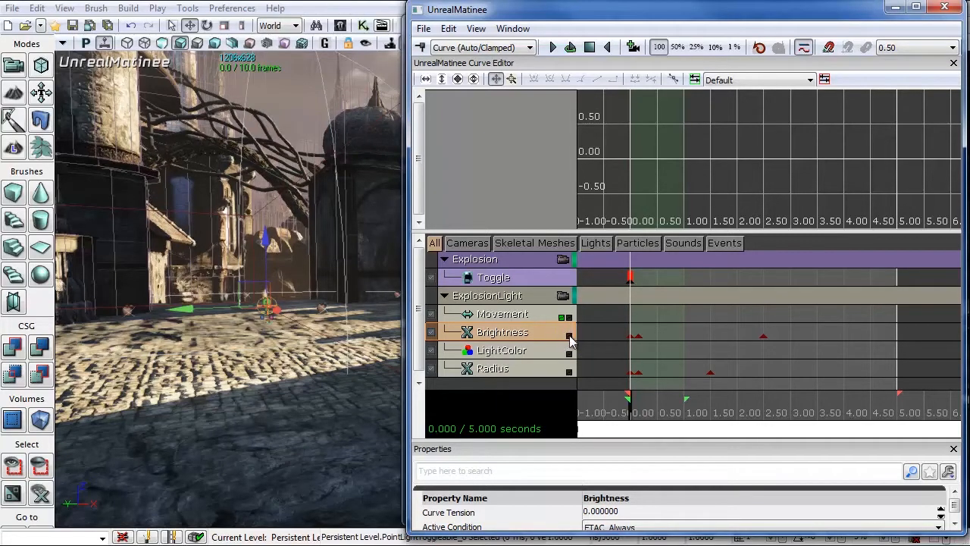
# Step: Shape the Brightness curve to hold near 50 before dropping to 0 at 2.49 s, then preview it
pyautogui.click(457, 79)
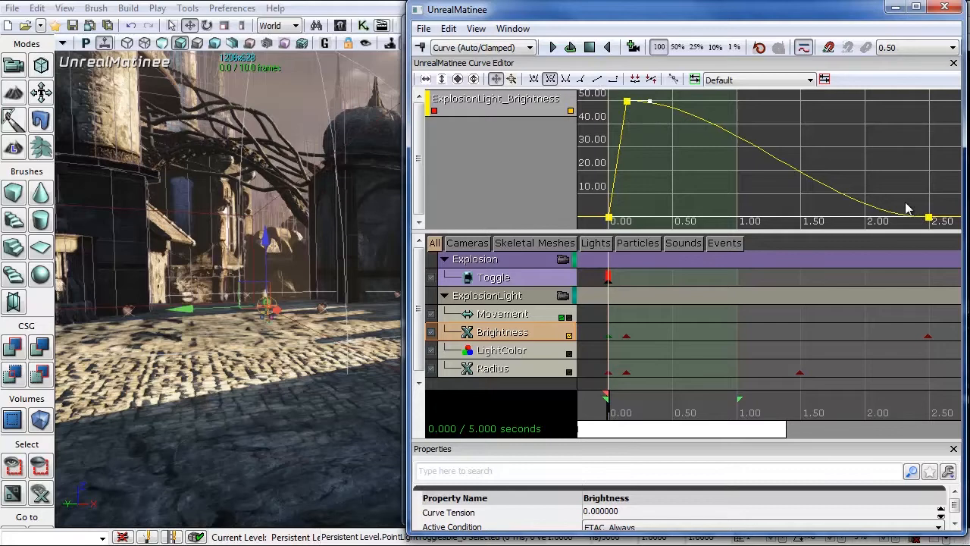
pyautogui.moveTo(919, 222)
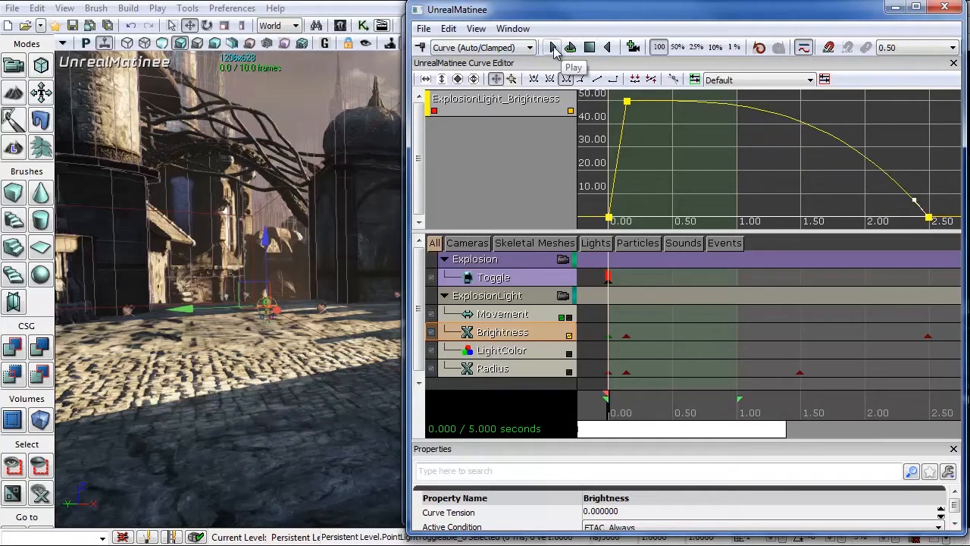
pyautogui.click(551, 47)
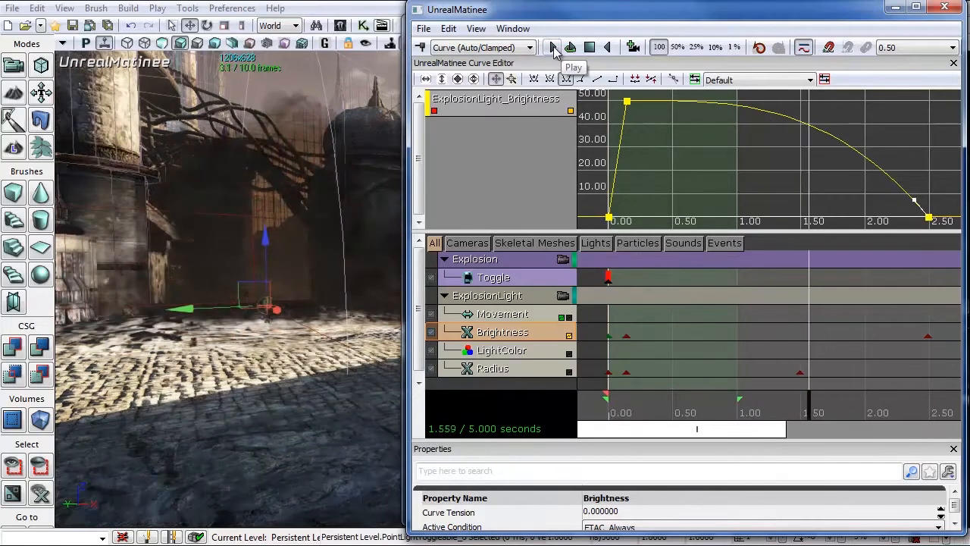
pyautogui.click(553, 46)
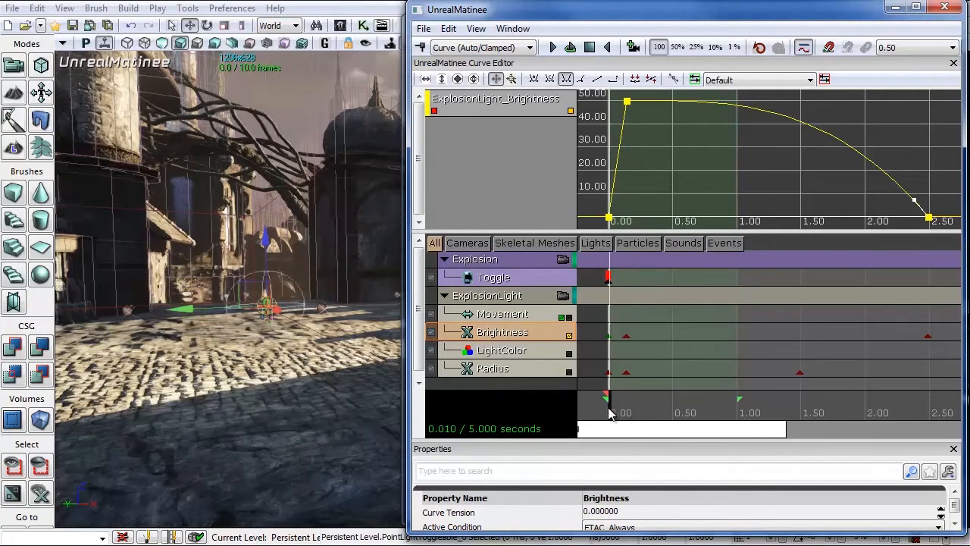
# Step: Add a LightColor key at 0.00 s and set its colour
pyautogui.click(501, 350)
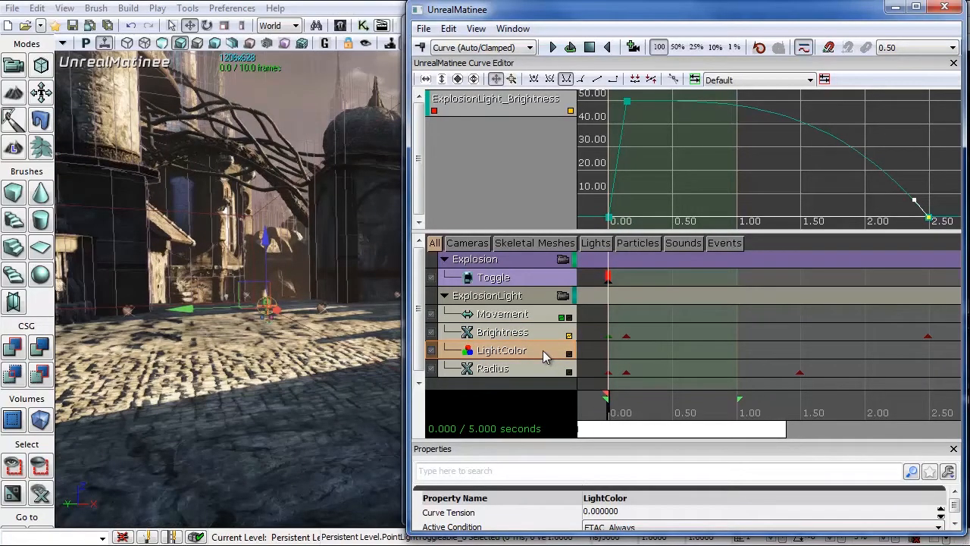
pyautogui.click(606, 356)
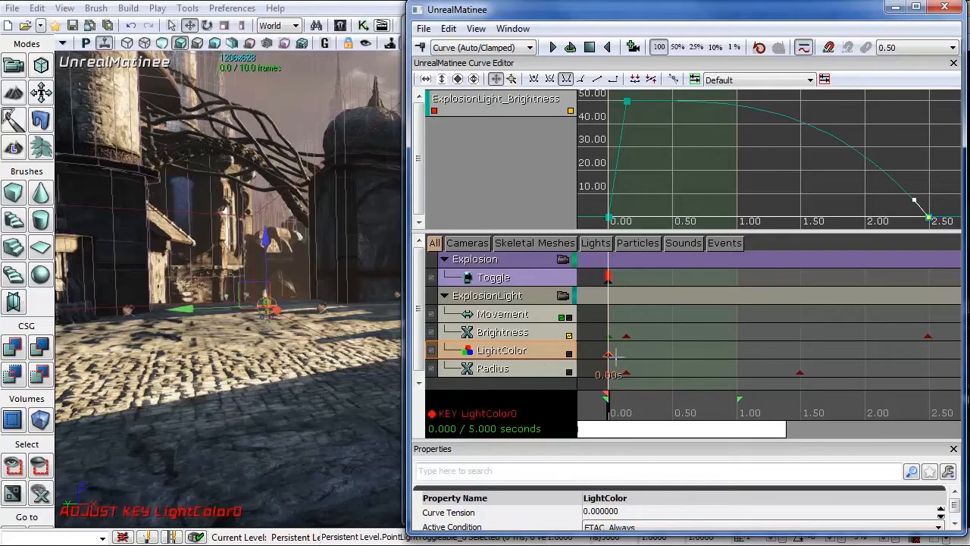
pyautogui.rightClick(609, 356)
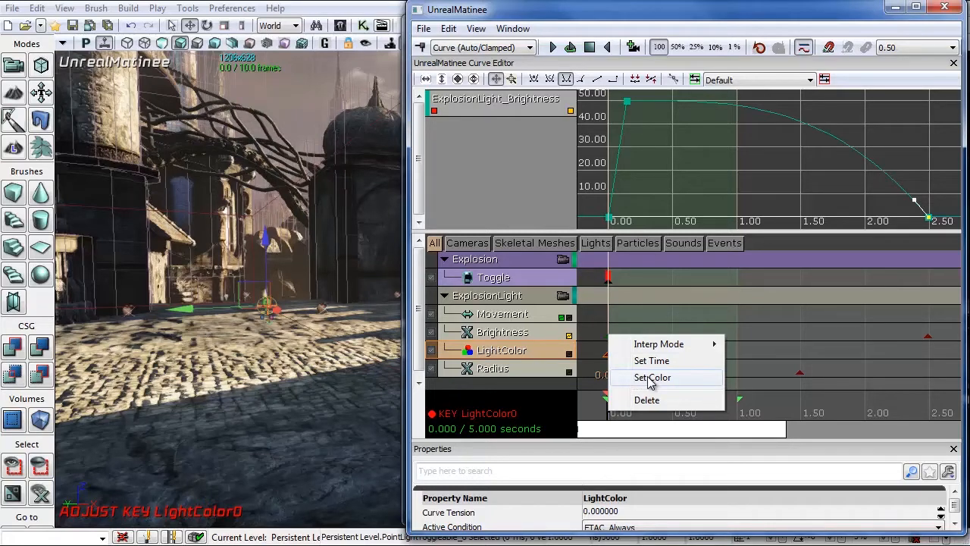
pyautogui.click(652, 378)
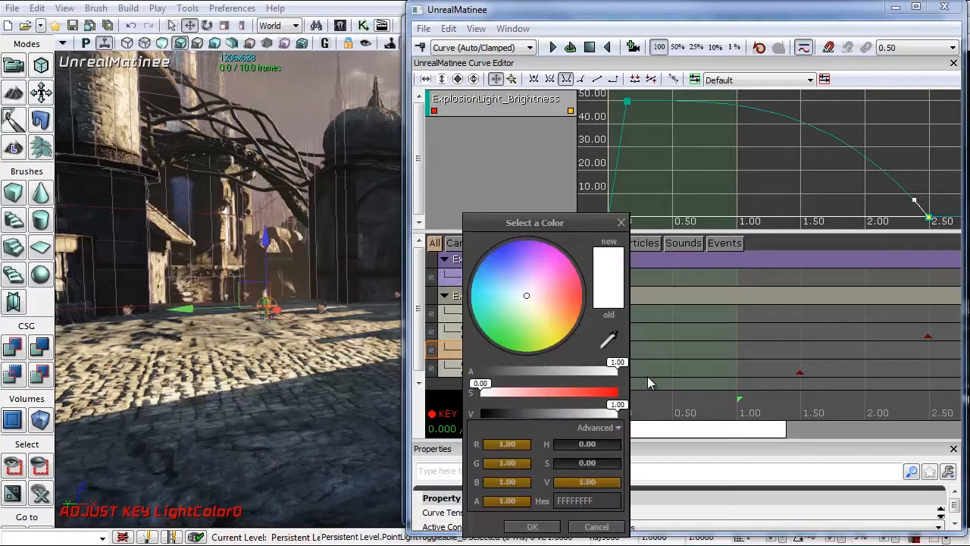
pyautogui.moveTo(550, 527)
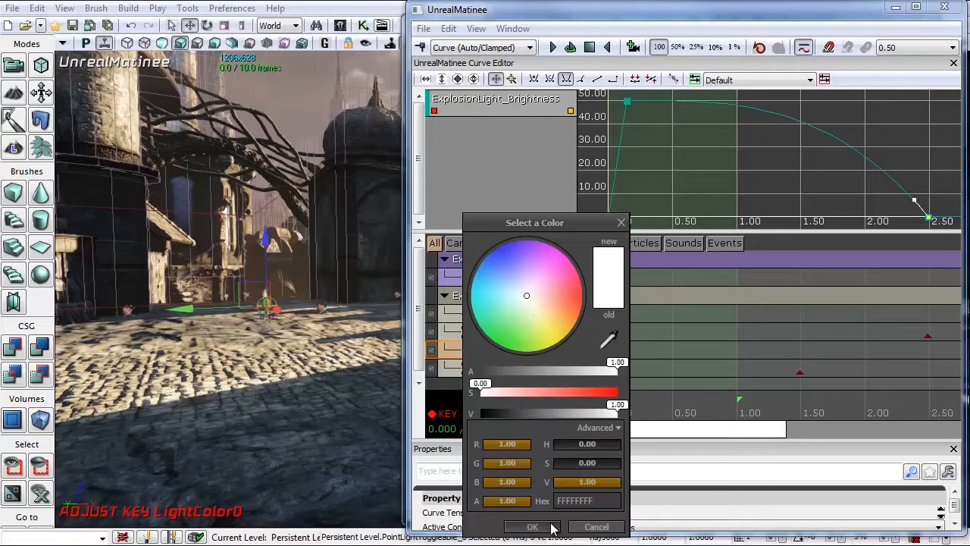
pyautogui.click(531, 527)
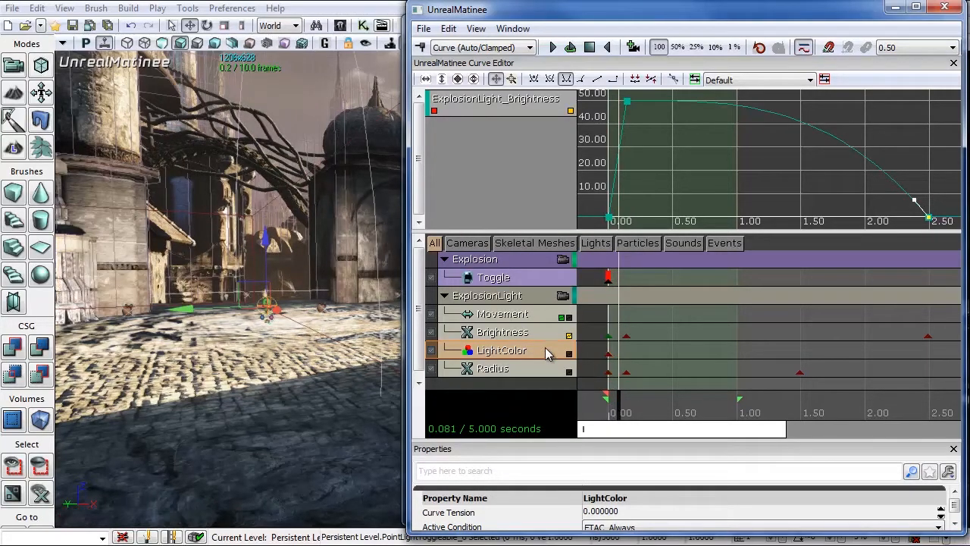
pyautogui.moveTo(615, 435)
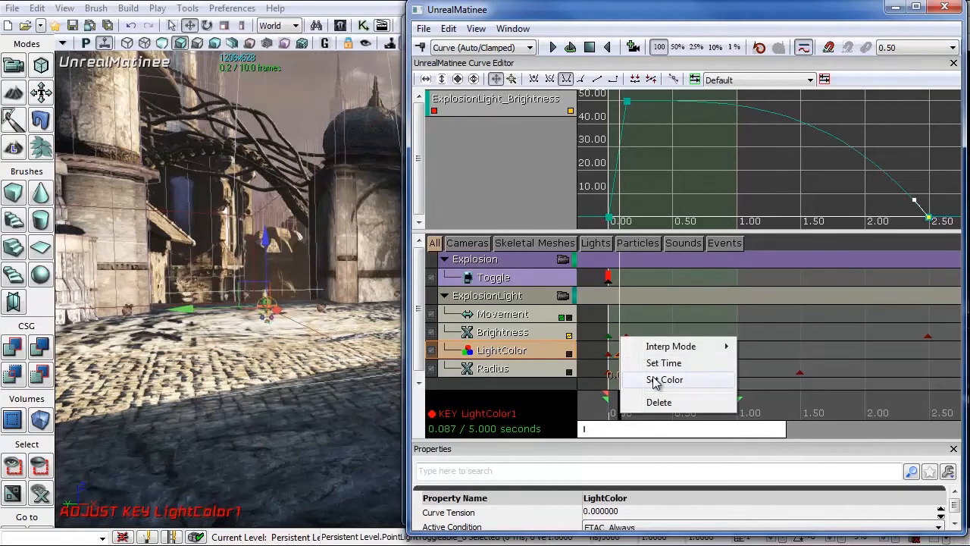
# Step: Set the colour of the second LightColor key at about 0.09 s
pyautogui.click(665, 379)
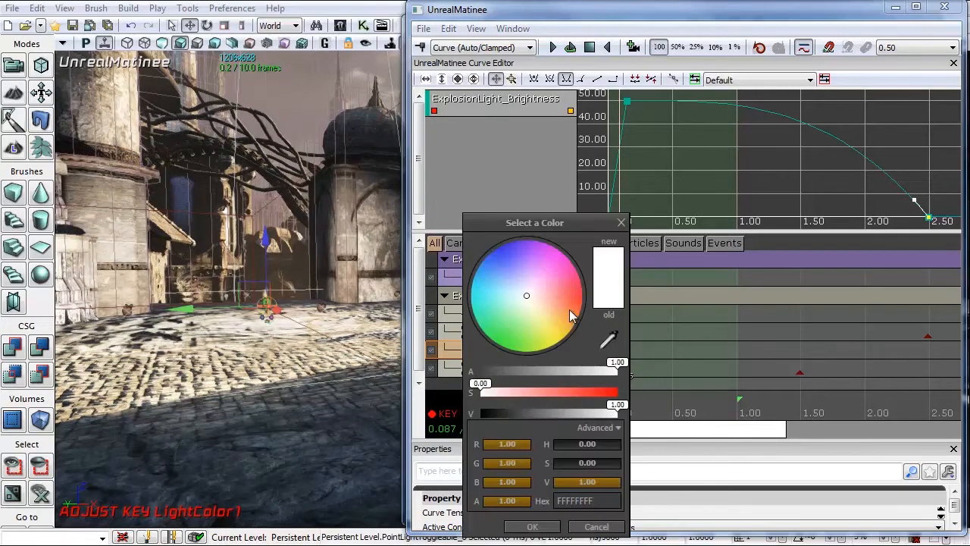
pyautogui.click(574, 311)
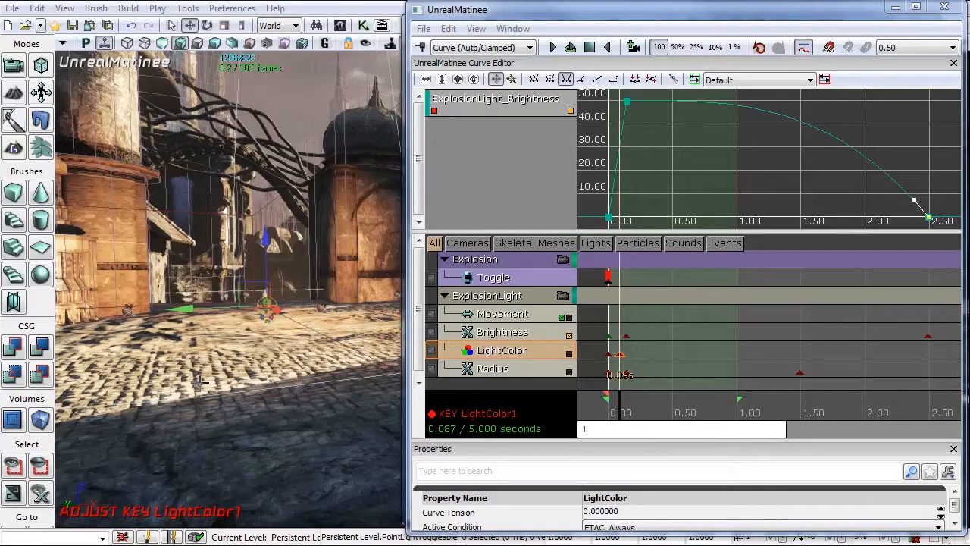
pyautogui.click(585, 47)
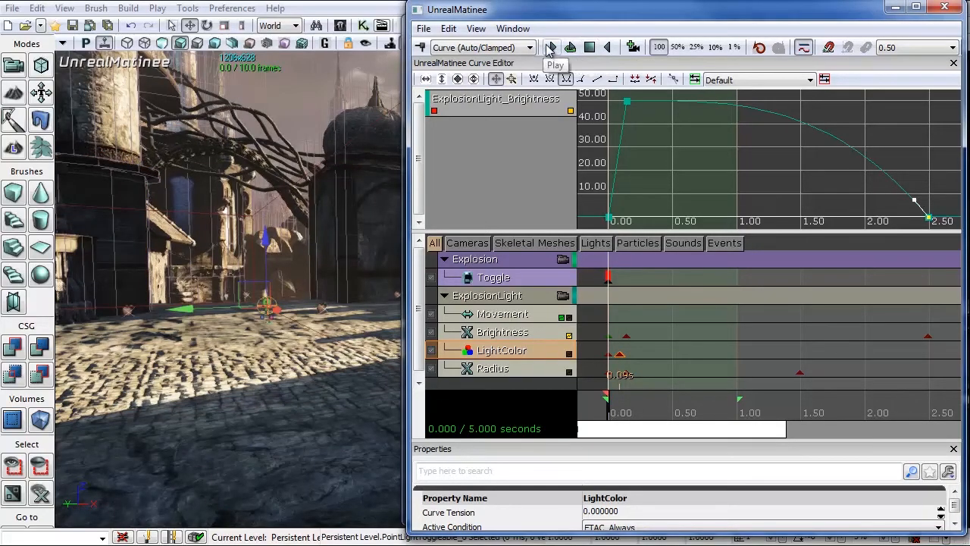
pyautogui.click(551, 47)
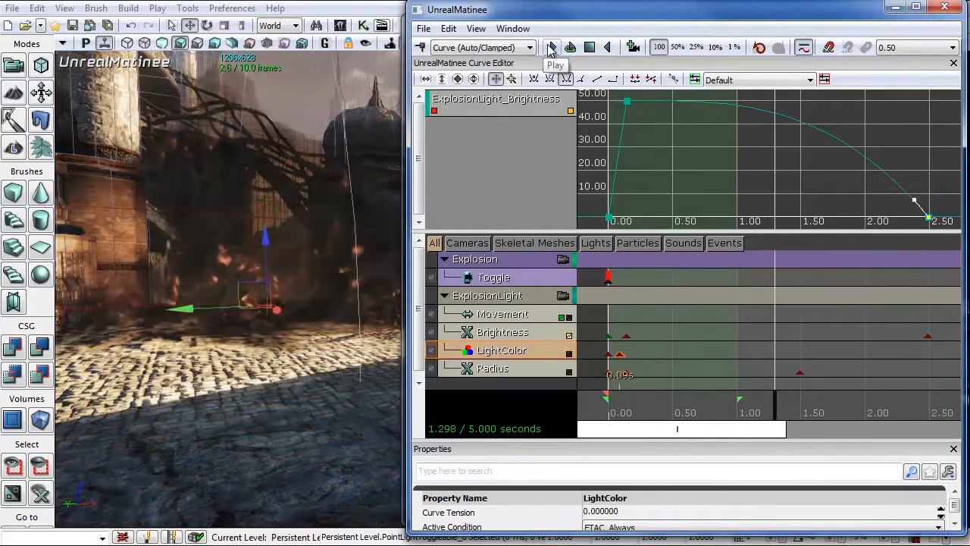
pyautogui.click(550, 47)
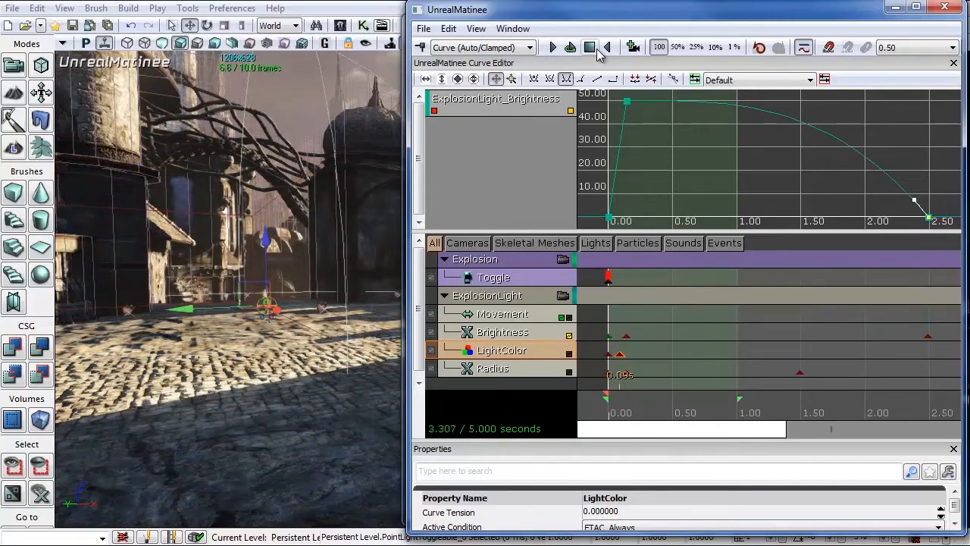
pyautogui.click(553, 47)
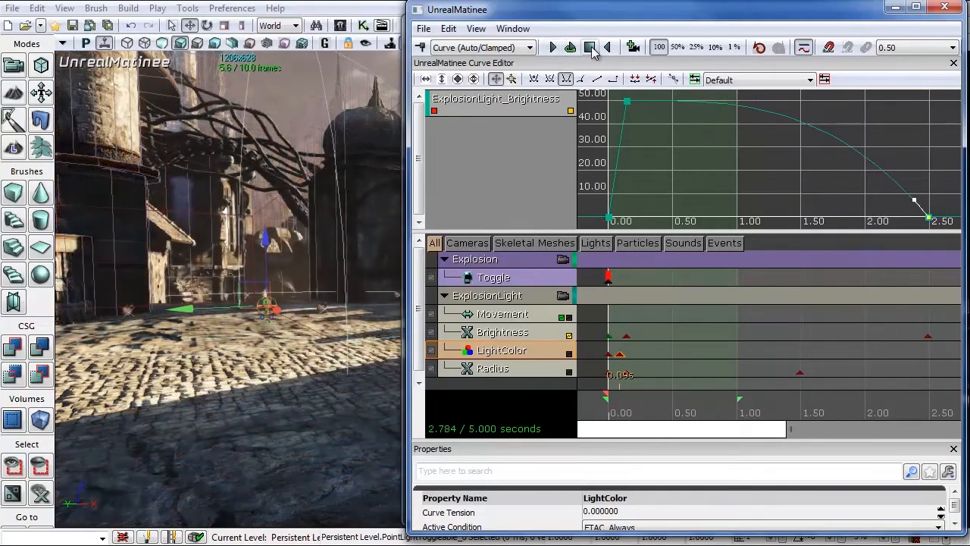
pyautogui.click(552, 47)
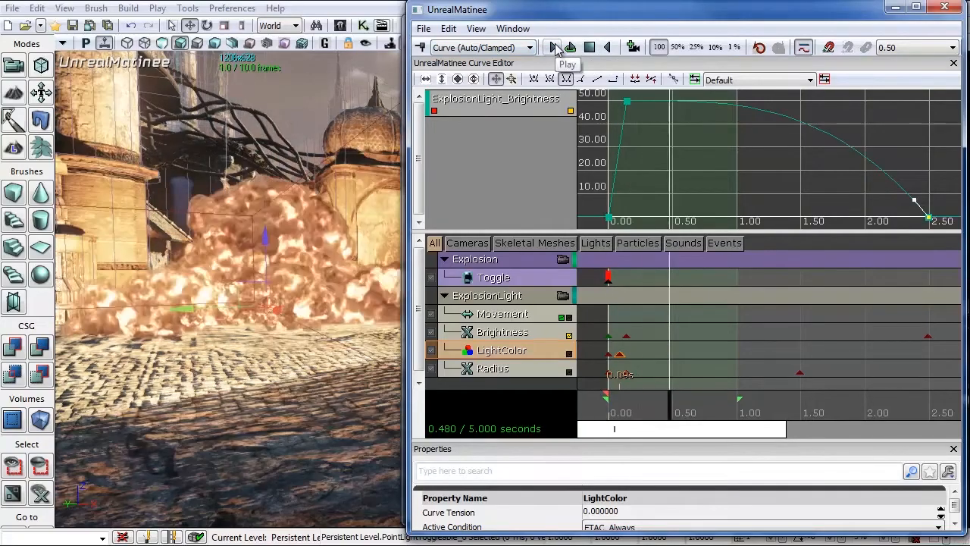
pyautogui.click(553, 47)
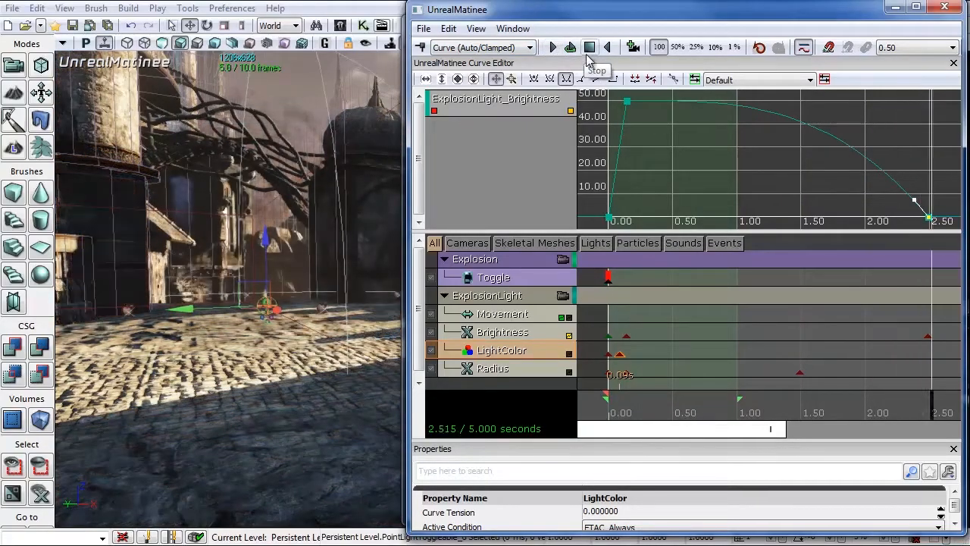
pyautogui.click(595, 47)
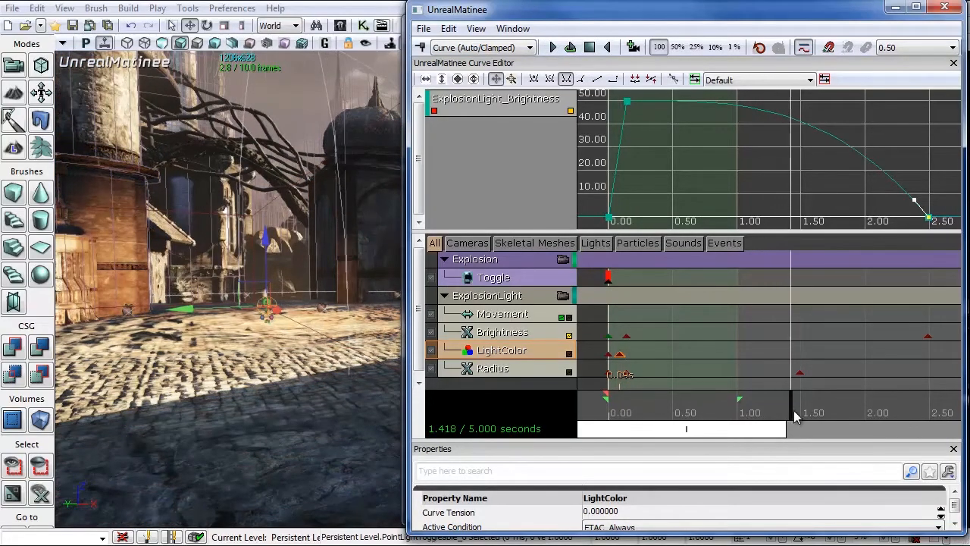
# Step: Add a LightColor key near 1.48 s and set its colour to red (C34723)
pyautogui.moveTo(788, 413); pyautogui.dragTo(803, 413)
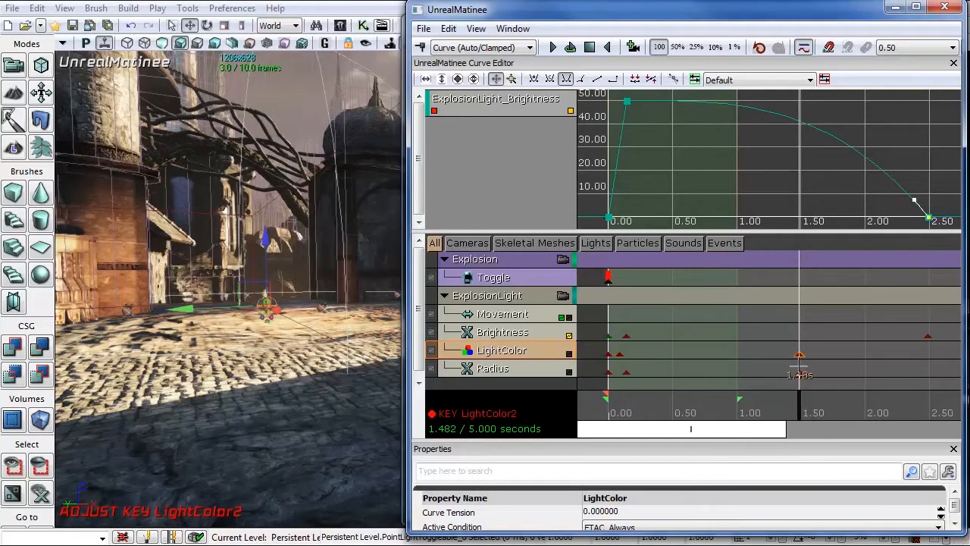
pyautogui.rightClick(799, 355)
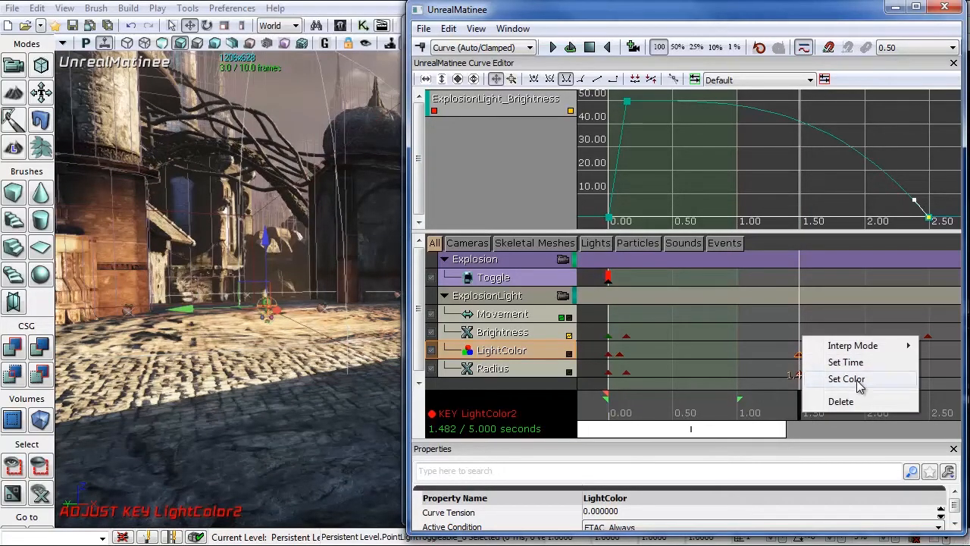
pyautogui.click(846, 379)
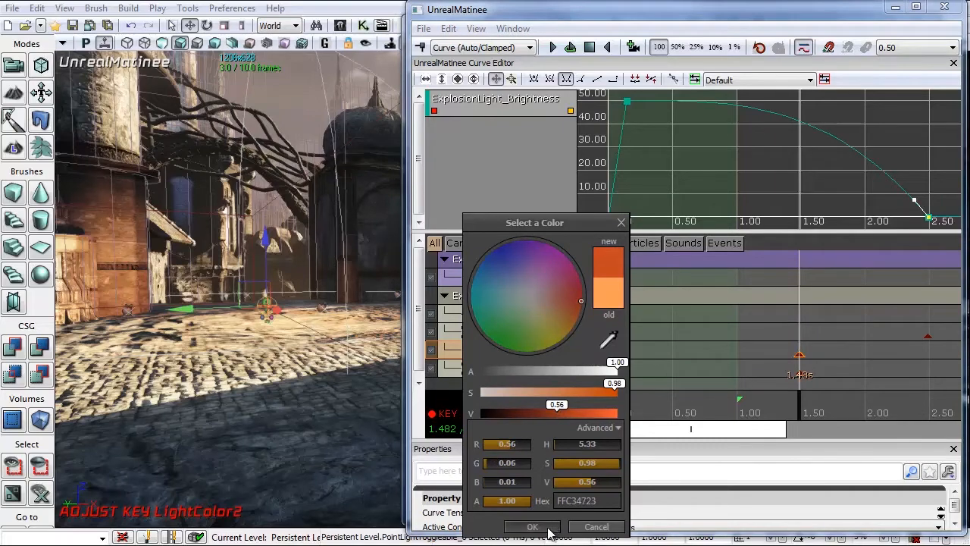
pyautogui.click(531, 527)
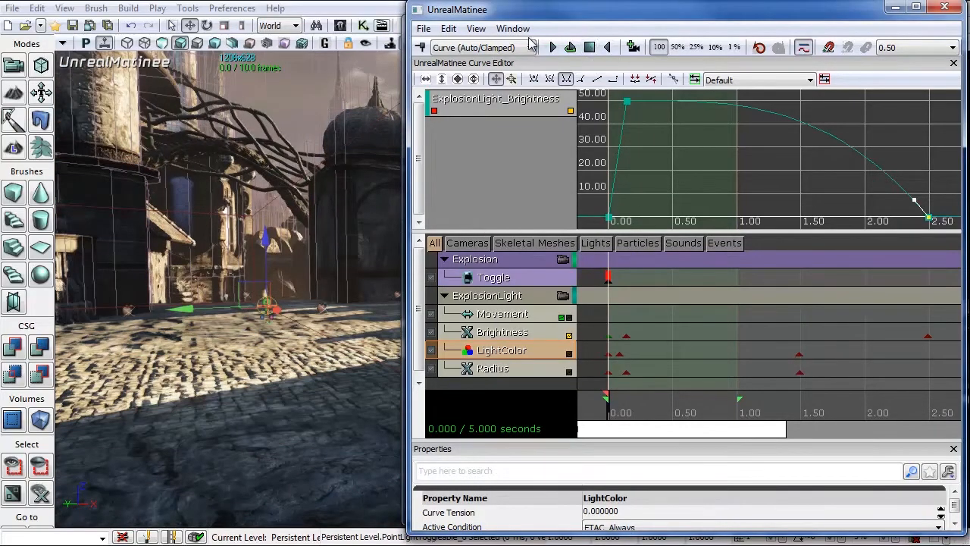
pyautogui.click(552, 47)
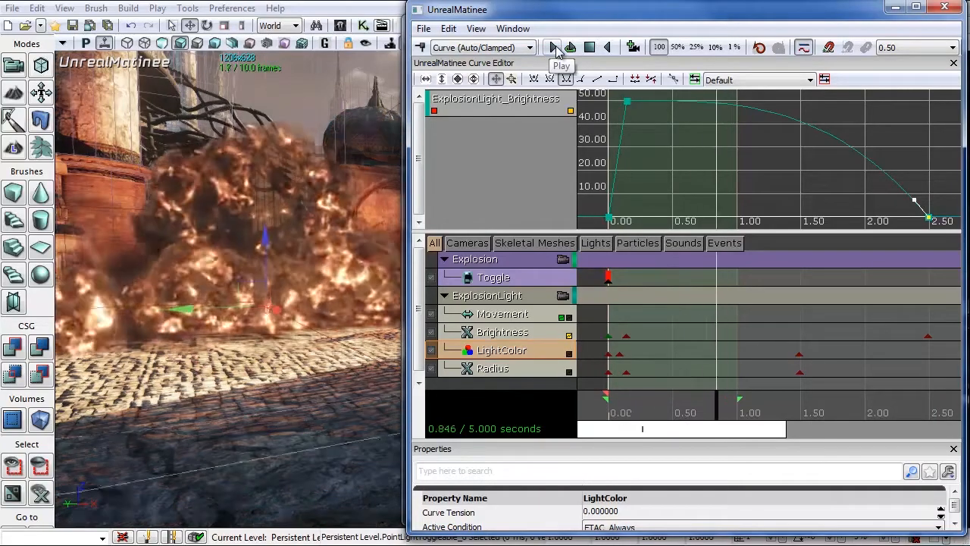
pyautogui.click(552, 47)
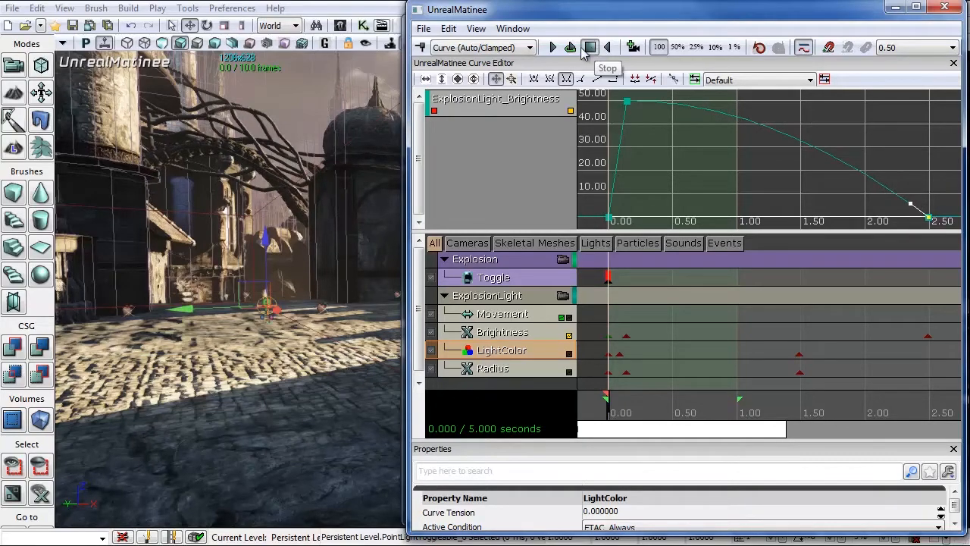
pyautogui.click(550, 46)
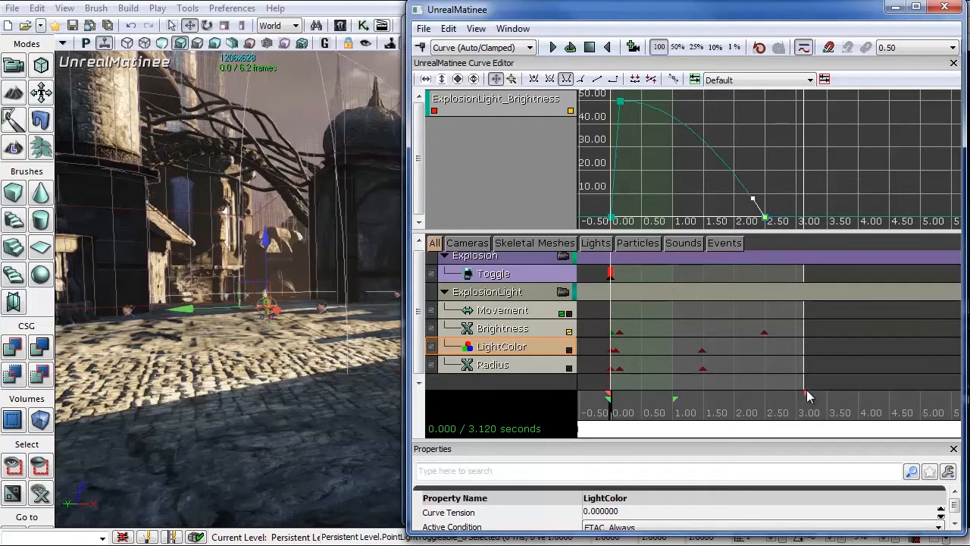
# Step: Snap the sequence end marker to the longest track endpoint at 2.488 s
pyautogui.rightClick(808, 396)
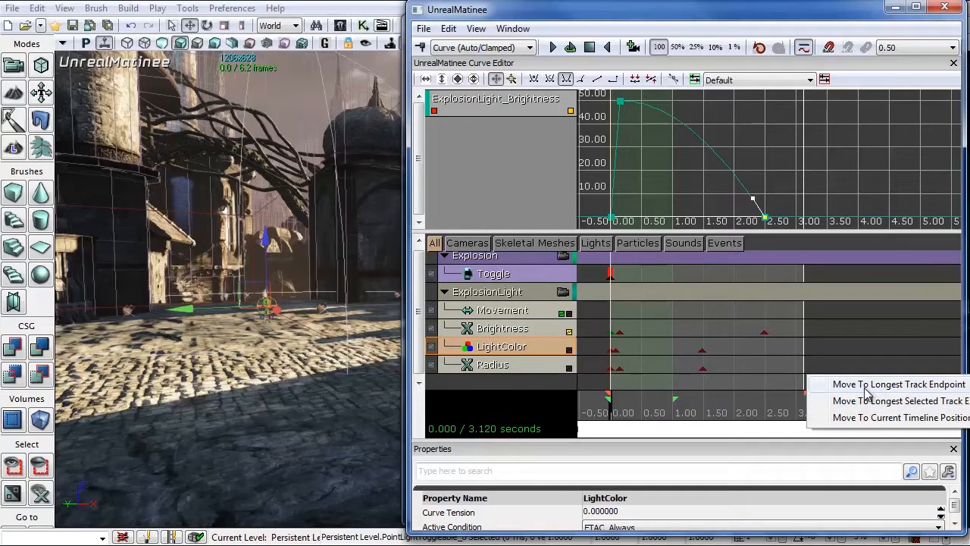
pyautogui.click(885, 384)
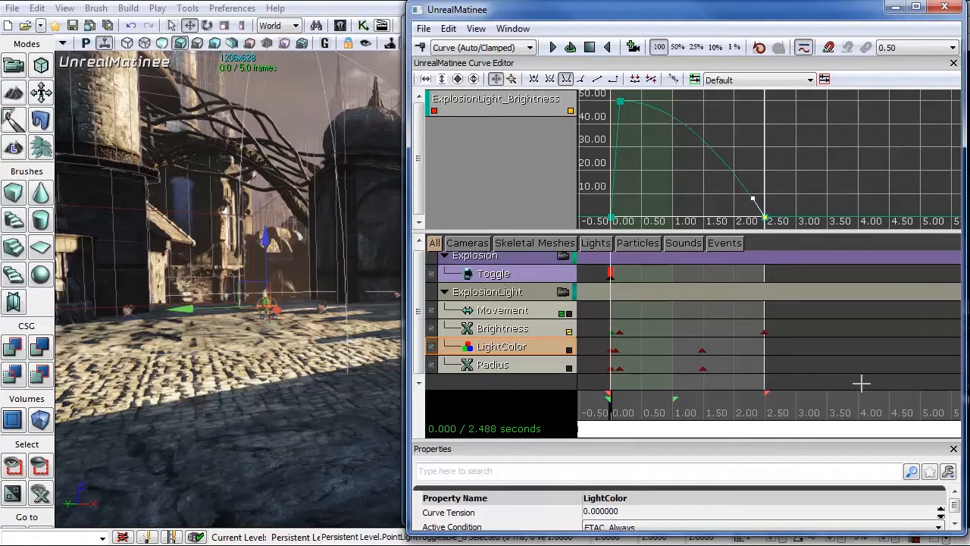
pyautogui.moveTo(865, 356)
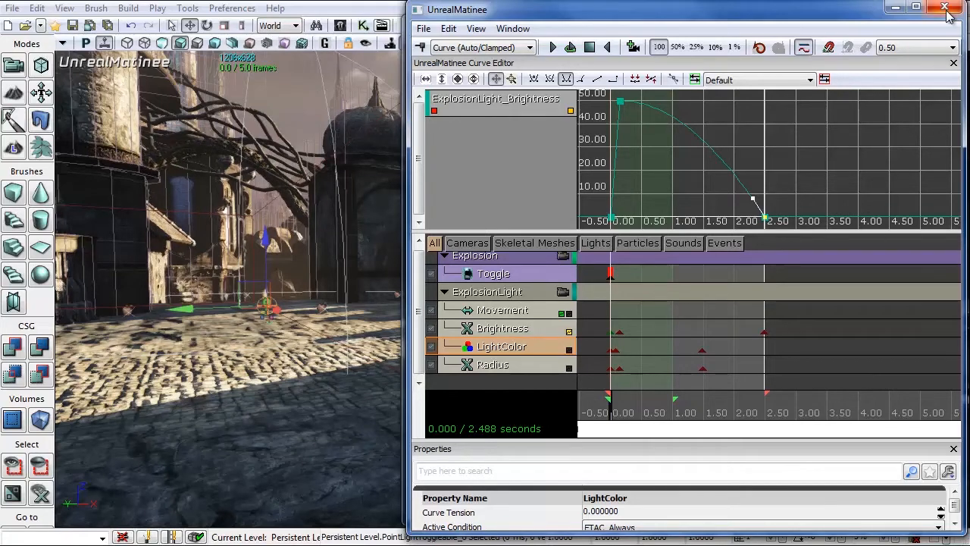
# Step: Close UnrealMatinee, check the linked light variable in Kismet, then close Kismet
pyautogui.click(945, 8)
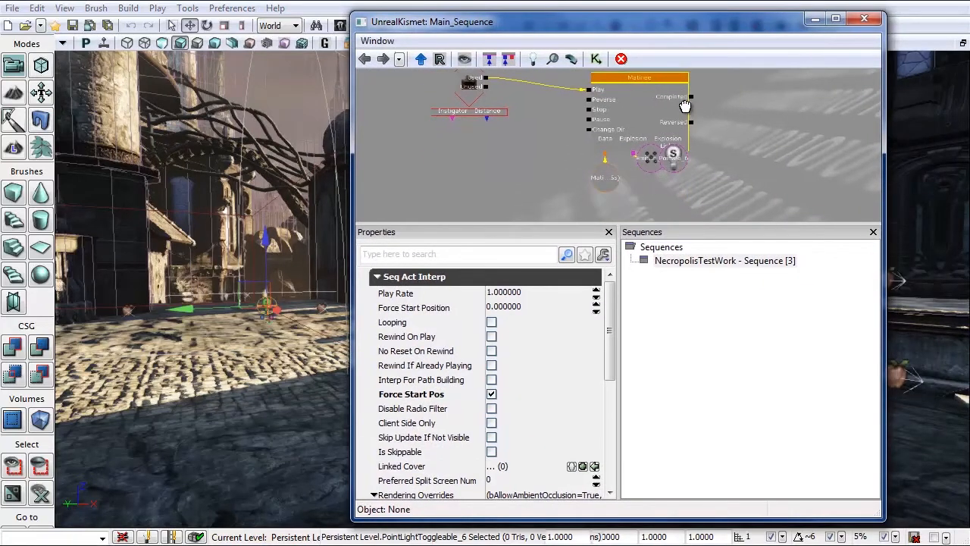
pyautogui.click(673, 157)
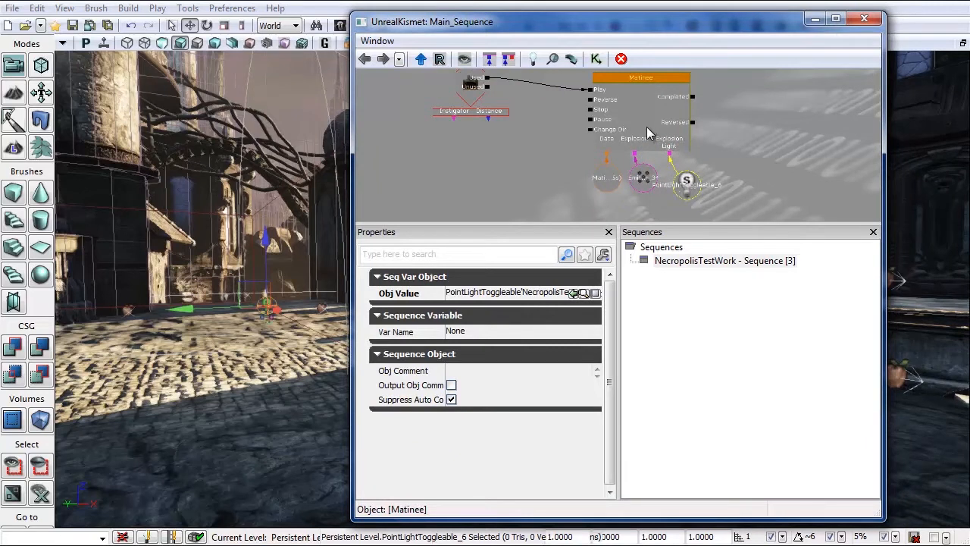
pyautogui.moveTo(655, 148)
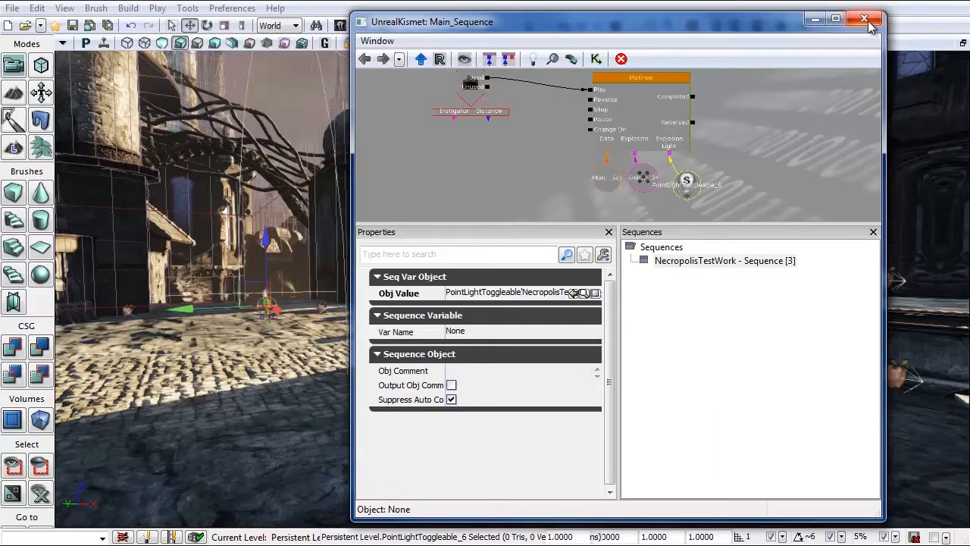
pyautogui.click(863, 20)
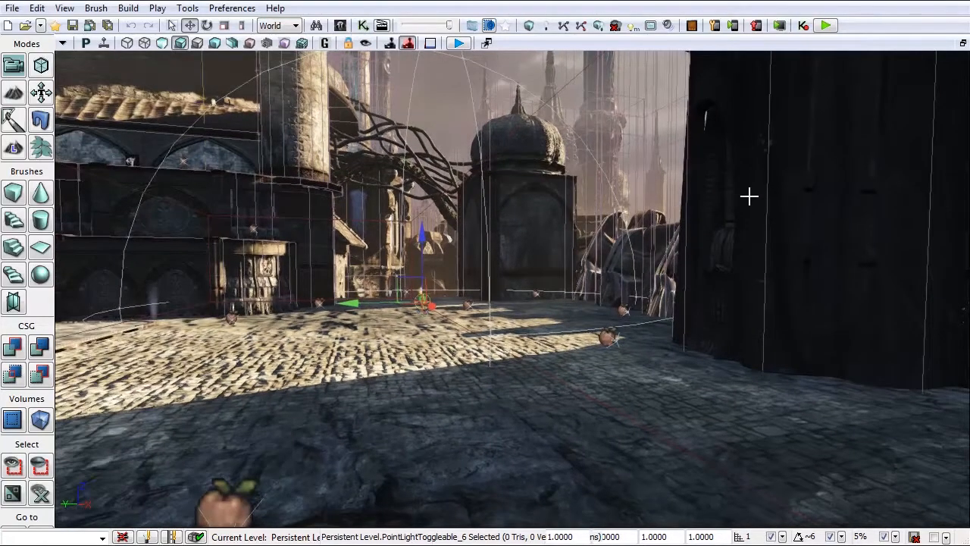